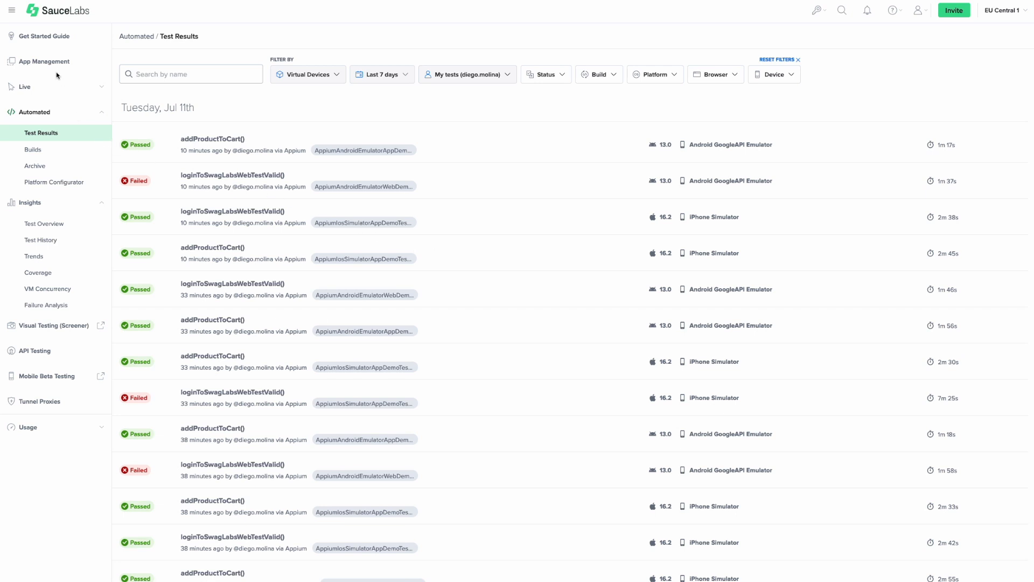
Go to App Management, showing an empty app repository.
{"action": "left_click", "coordinate": [44, 62]}
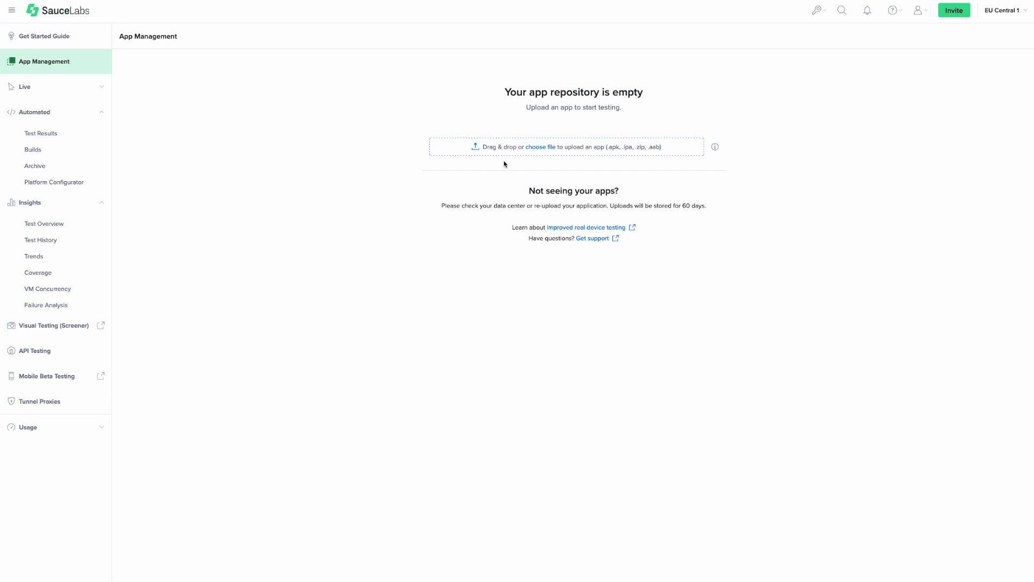
Upload my-demo-app-android.apk so My Demo App is listed for Android and iOS.
{"action": "left_click", "coordinate": [540, 147]}
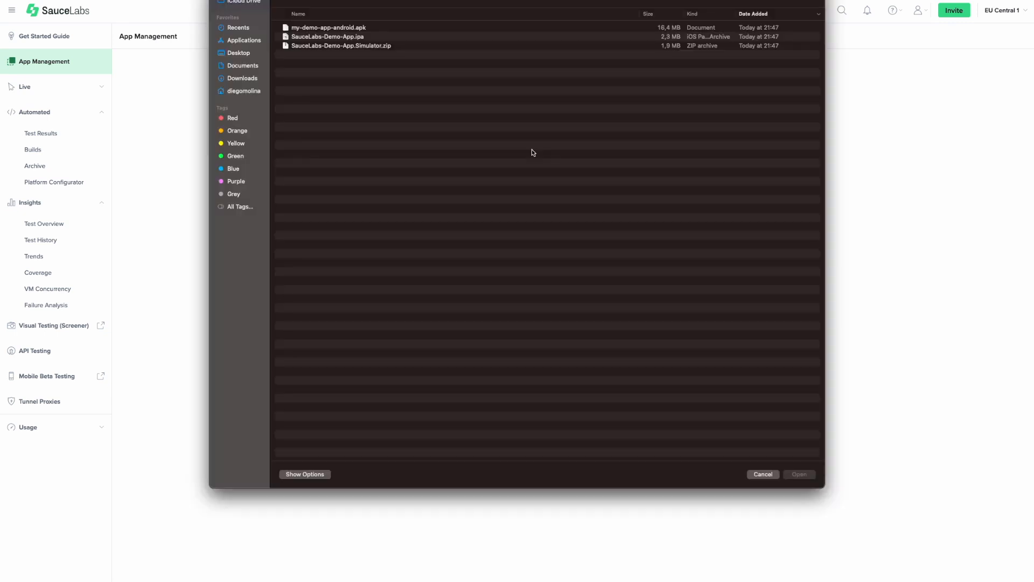
{"action": "left_click", "coordinate": [328, 27]}
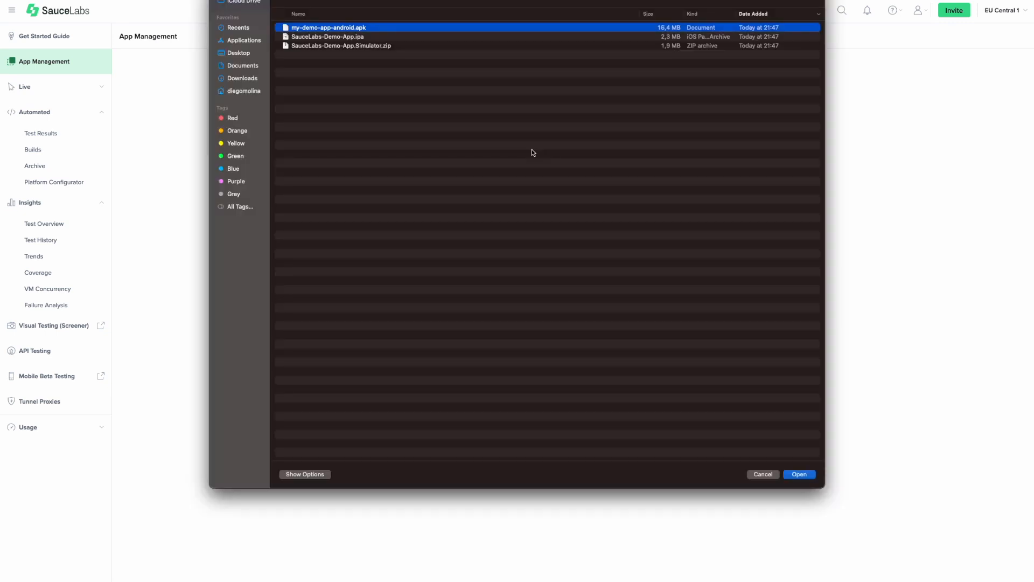
{"action": "left_click", "coordinate": [799, 474]}
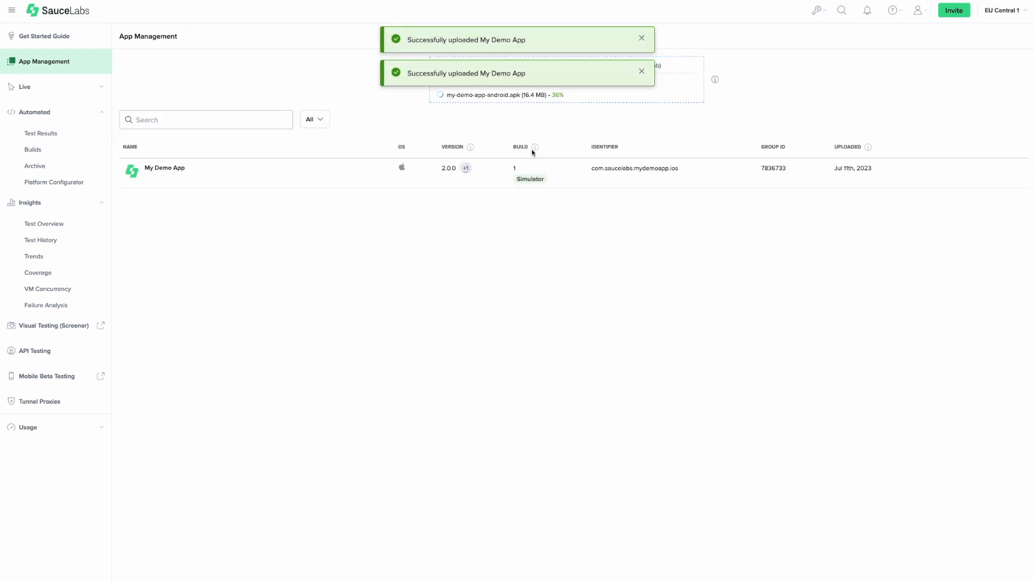
{"action": "left_click", "coordinate": [640, 37]}
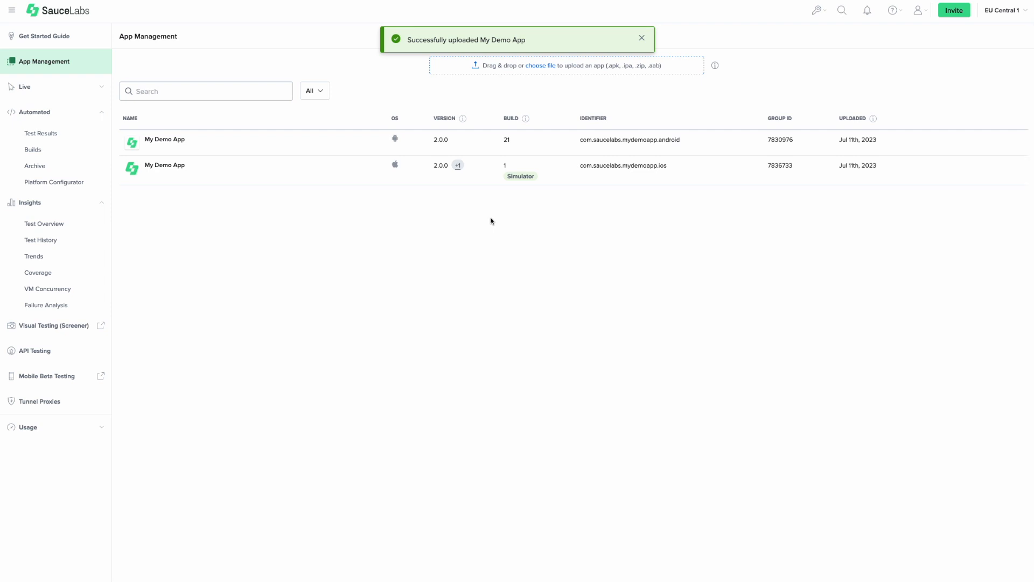
{"action": "mouse_move", "coordinate": [914, 157]}
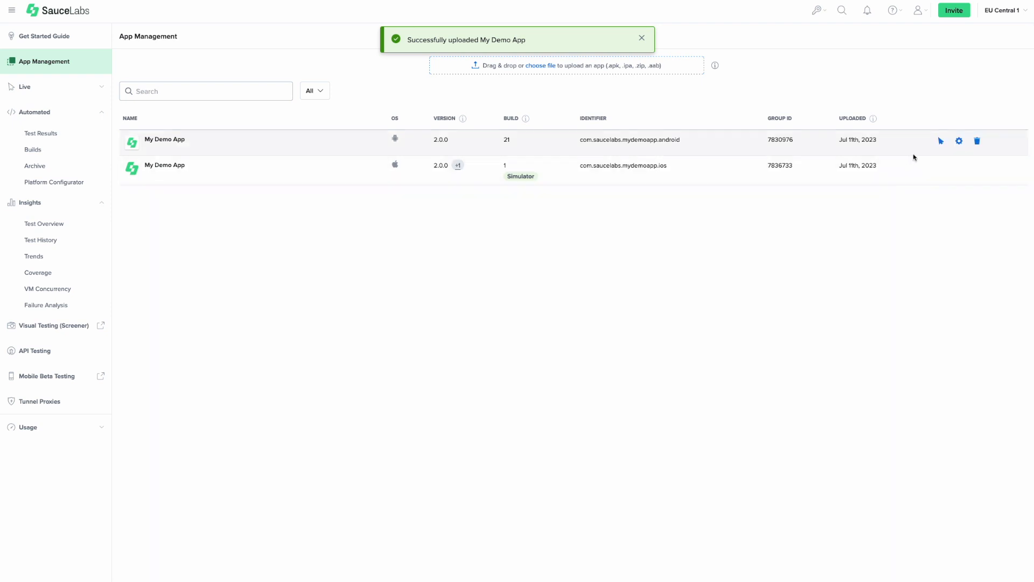
Open the Android My Demo App's detail page with its settings and apk file.
{"action": "left_click", "coordinate": [959, 141]}
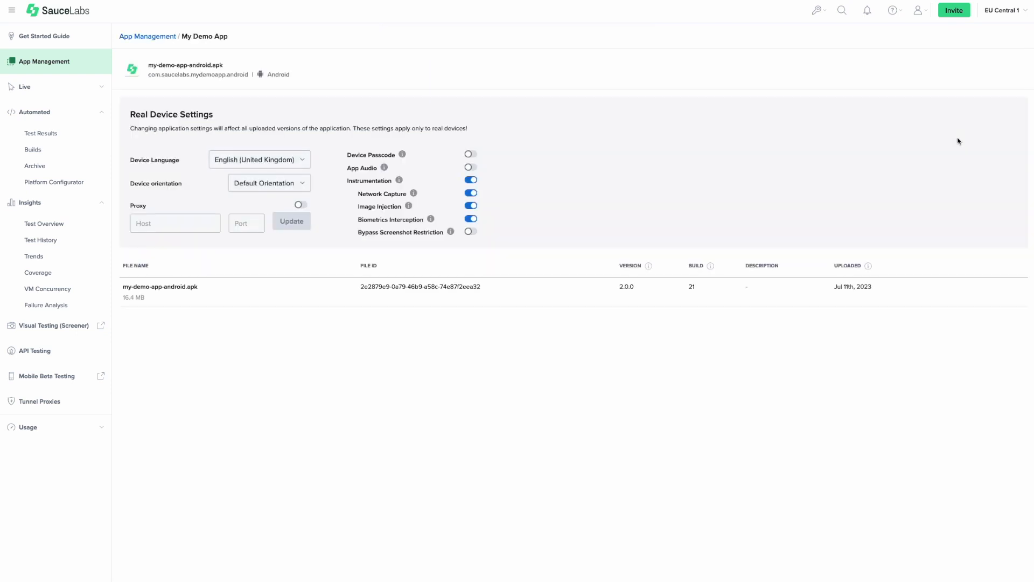
{"action": "mouse_move", "coordinate": [620, 179]}
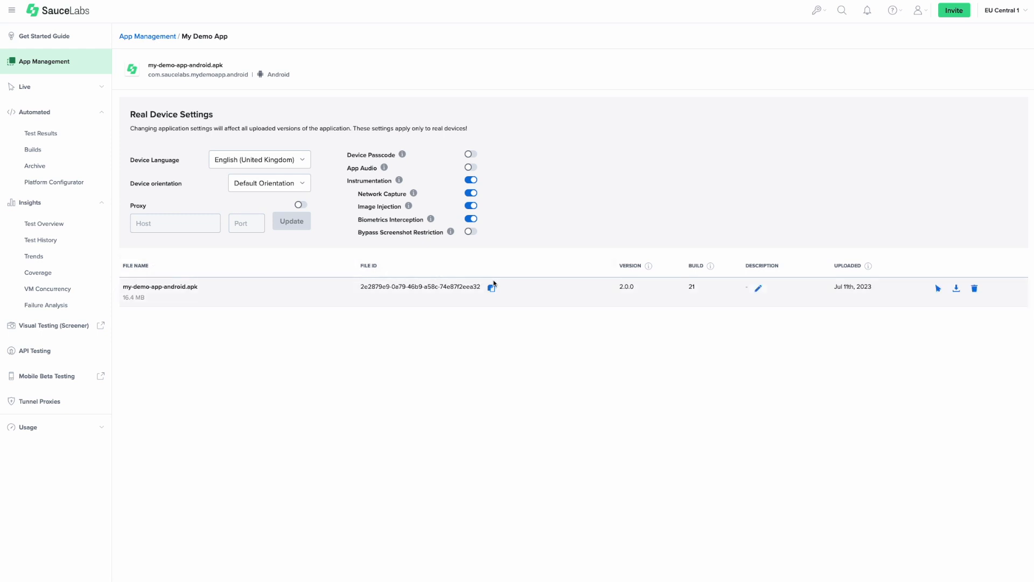
{"action": "mouse_move", "coordinate": [491, 289]}
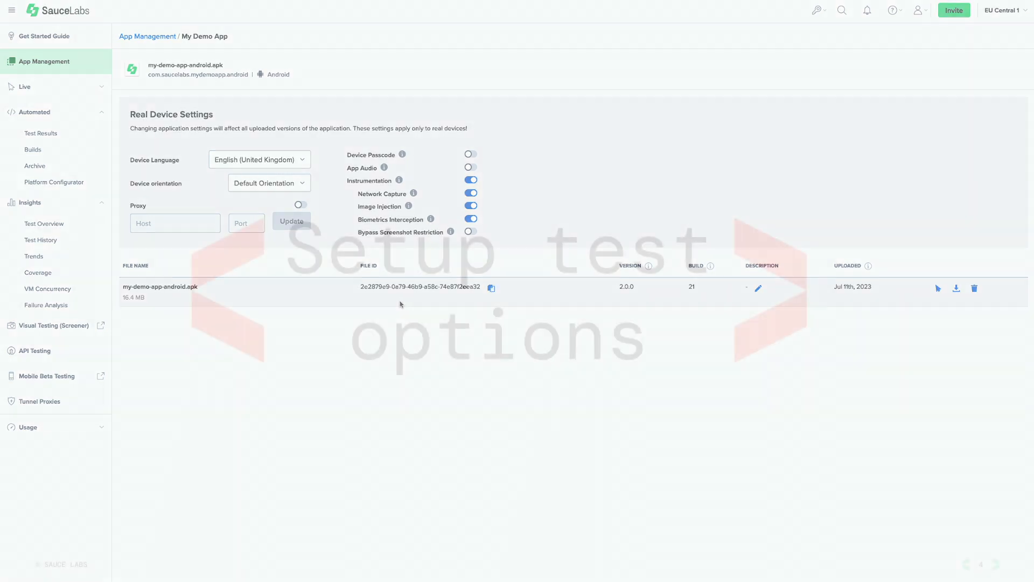
Go to Automated > Platform Configurator for generating capability code.
{"action": "left_click", "coordinate": [54, 183]}
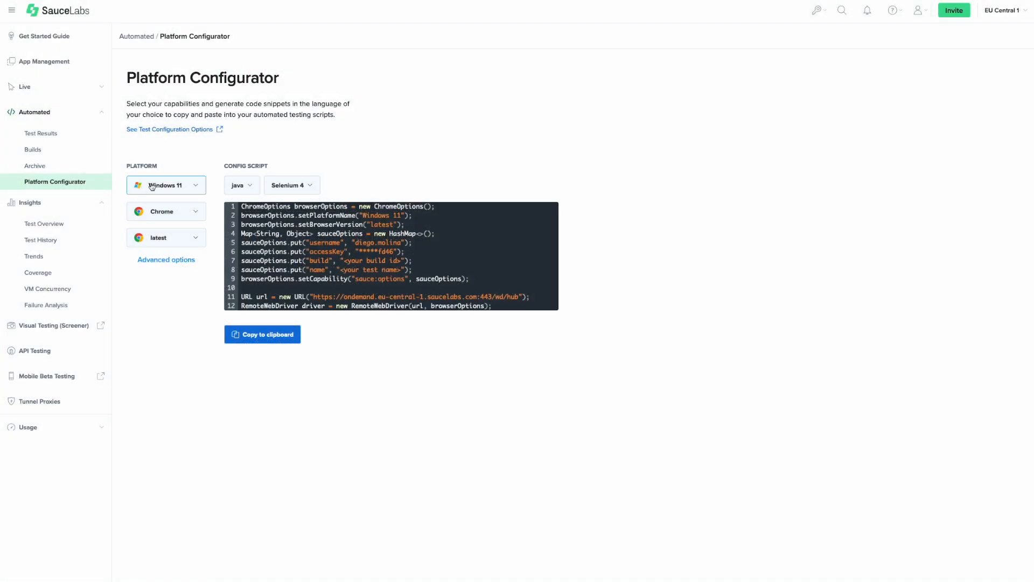
Target Android Real 14.x on any Google device.
{"action": "left_click", "coordinate": [165, 185]}
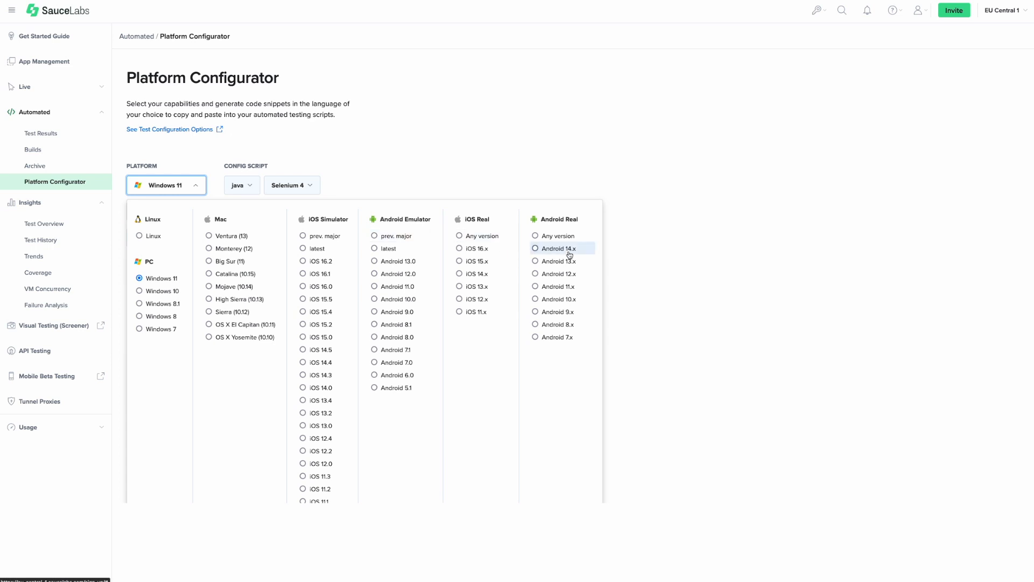
{"action": "left_click", "coordinate": [557, 248]}
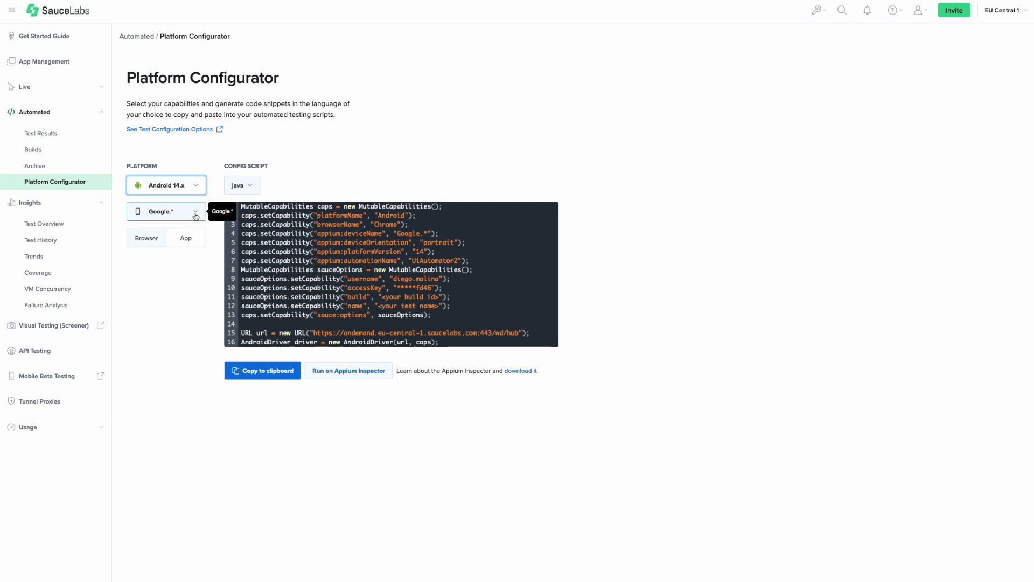
{"action": "left_click", "coordinate": [165, 211]}
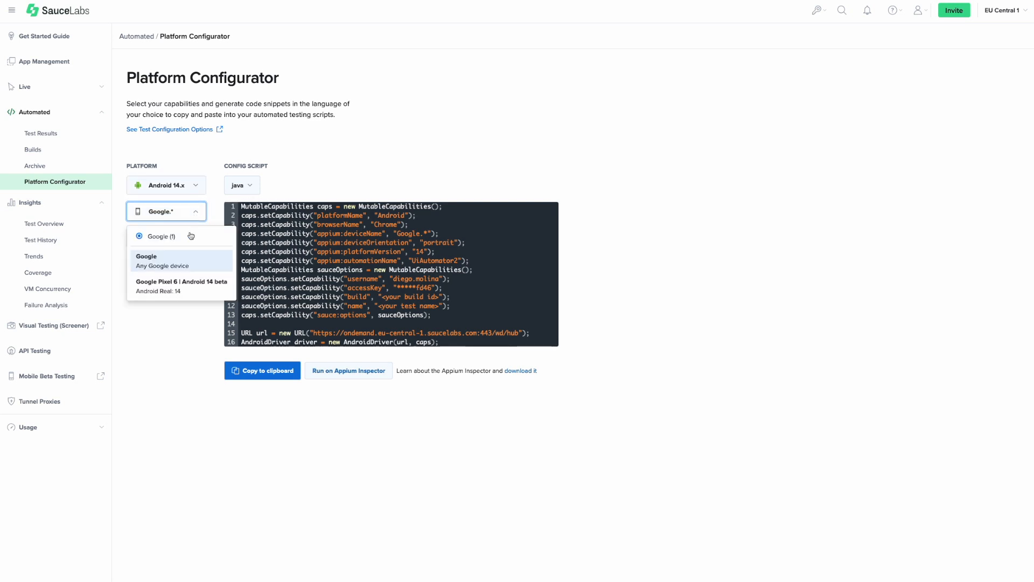
{"action": "mouse_move", "coordinate": [183, 258]}
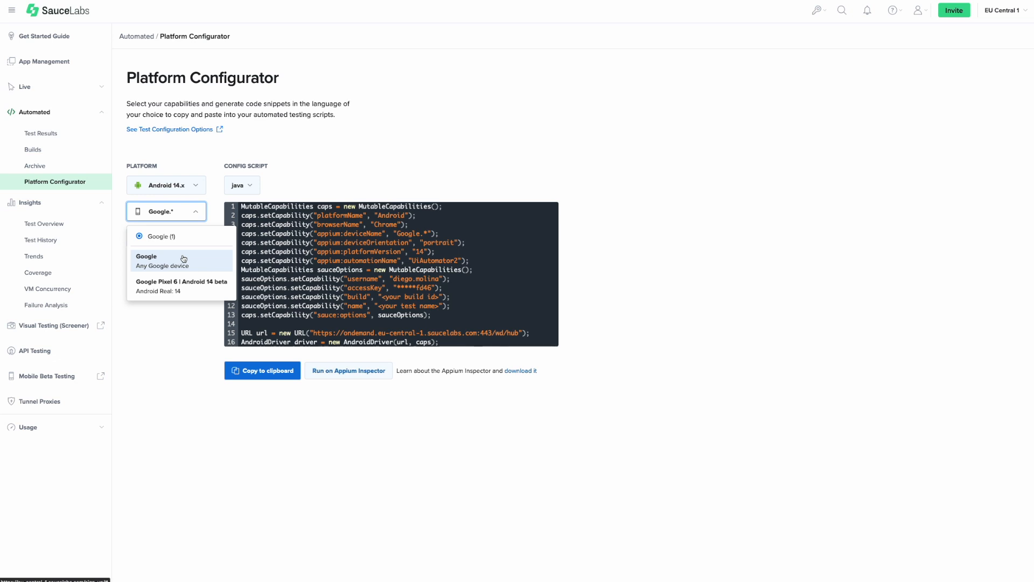
{"action": "left_click", "coordinate": [182, 259]}
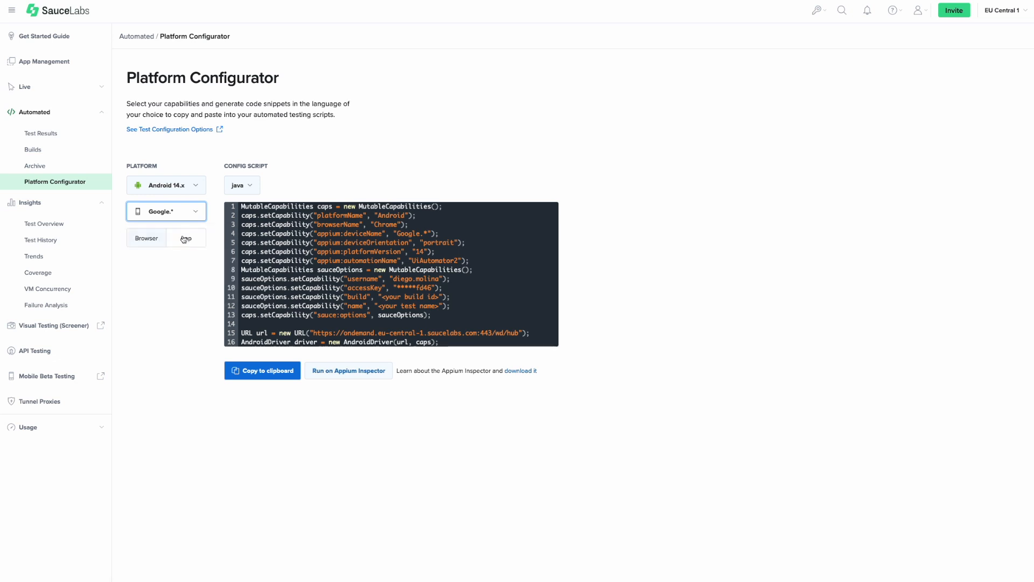
Configure a native App test with My Demo App and copy the generated Java capabilities.
{"action": "left_click", "coordinate": [186, 238]}
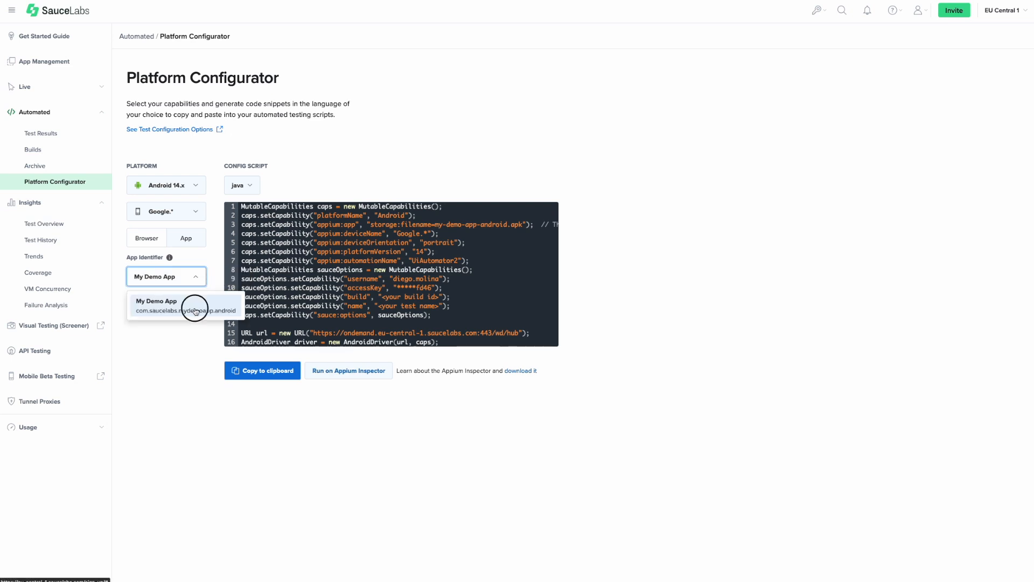
{"action": "left_click", "coordinate": [166, 305]}
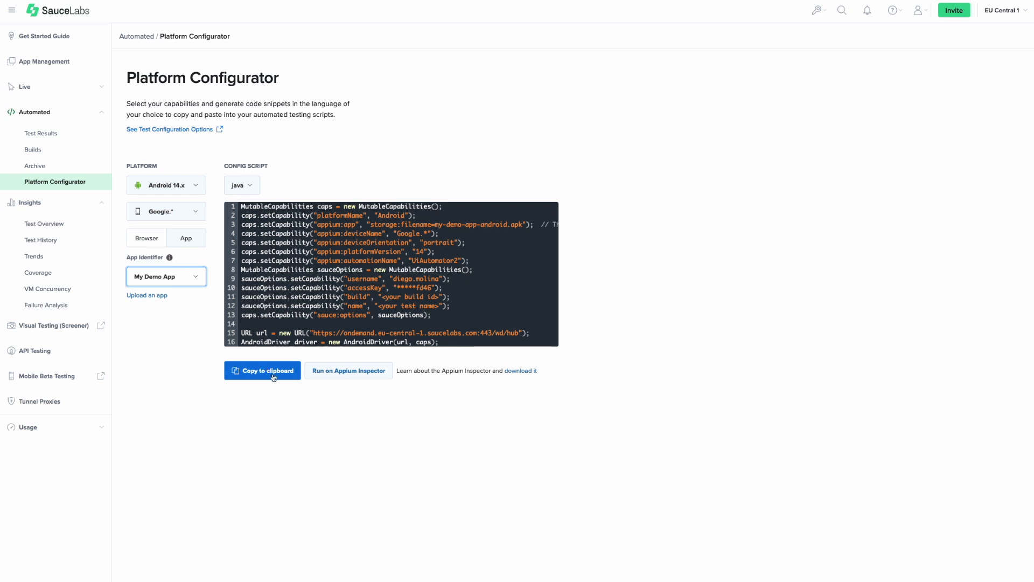
{"action": "left_click", "coordinate": [261, 370]}
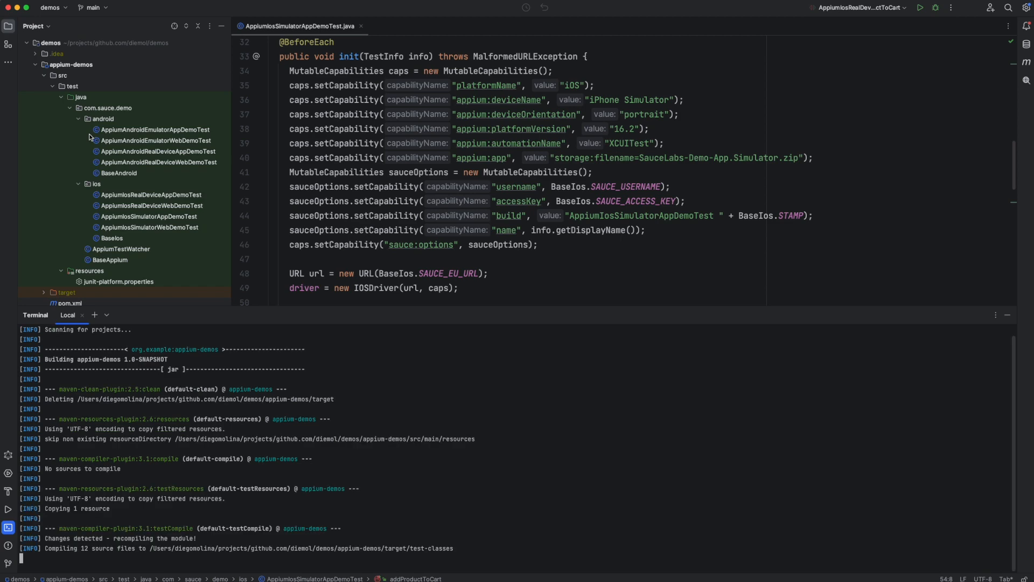
Scroll the IntelliJ terminal as the Maven build of appium-demos runs.
{"action": "scroll", "scroll_direction": "down", "scroll_amount": 3}
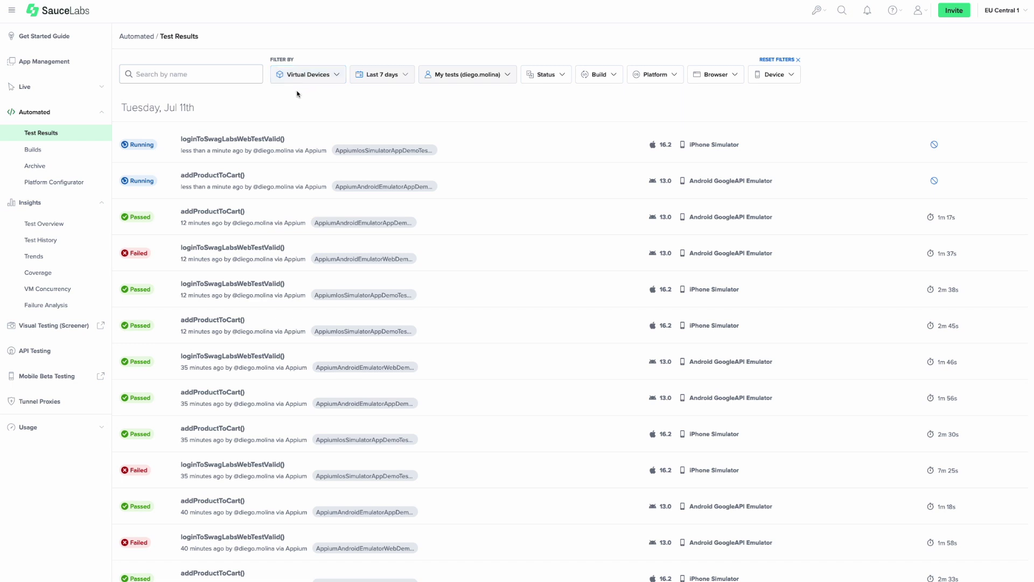
{"action": "mouse_move", "coordinate": [240, 153]}
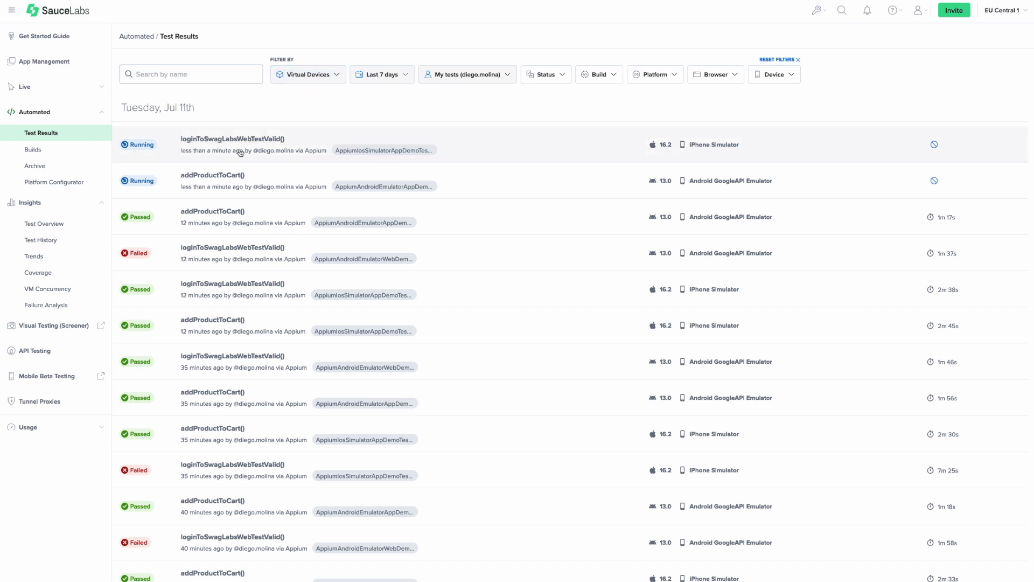
{"action": "mouse_move", "coordinate": [212, 174]}
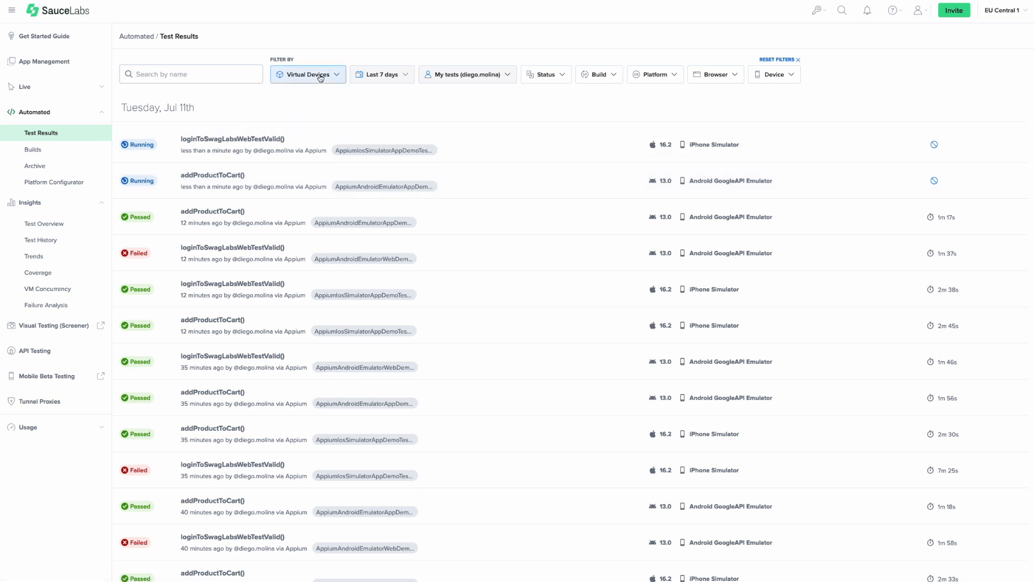
Filter Test Results to Real Devices and open the running addProductToCart iPhone 14 test.
{"action": "left_click", "coordinate": [306, 74]}
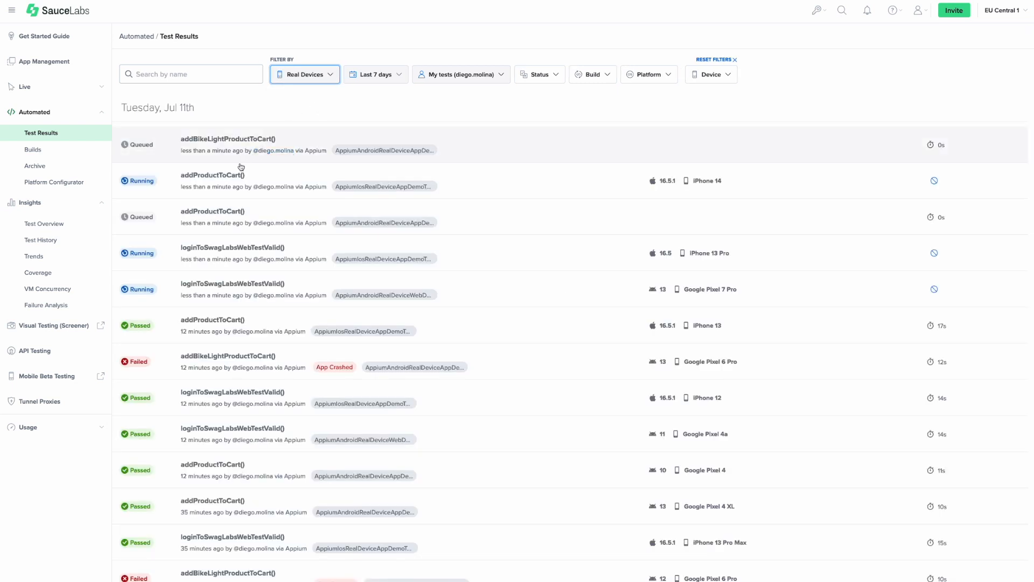
{"action": "left_click", "coordinate": [41, 132]}
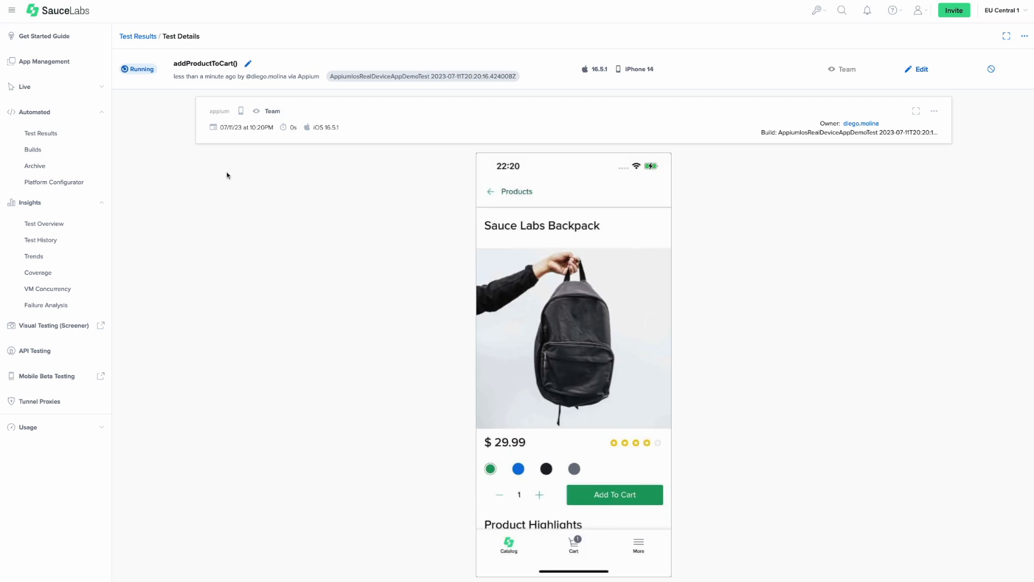
{"action": "mouse_move", "coordinate": [260, 171]}
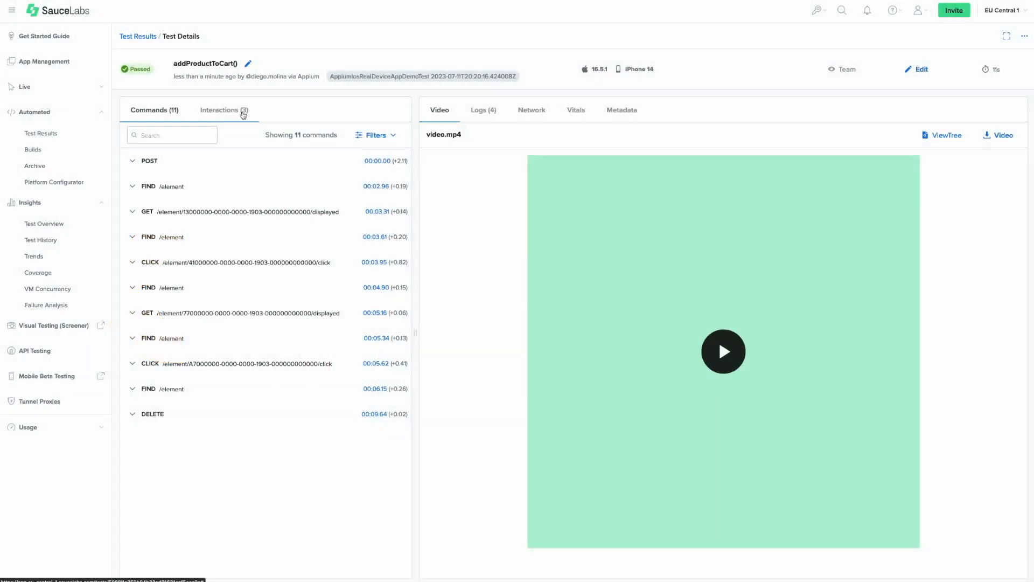
Review the test's interactions, the Add To Cart tap details, and jump the video to a FIND command.
{"action": "left_click", "coordinate": [223, 110]}
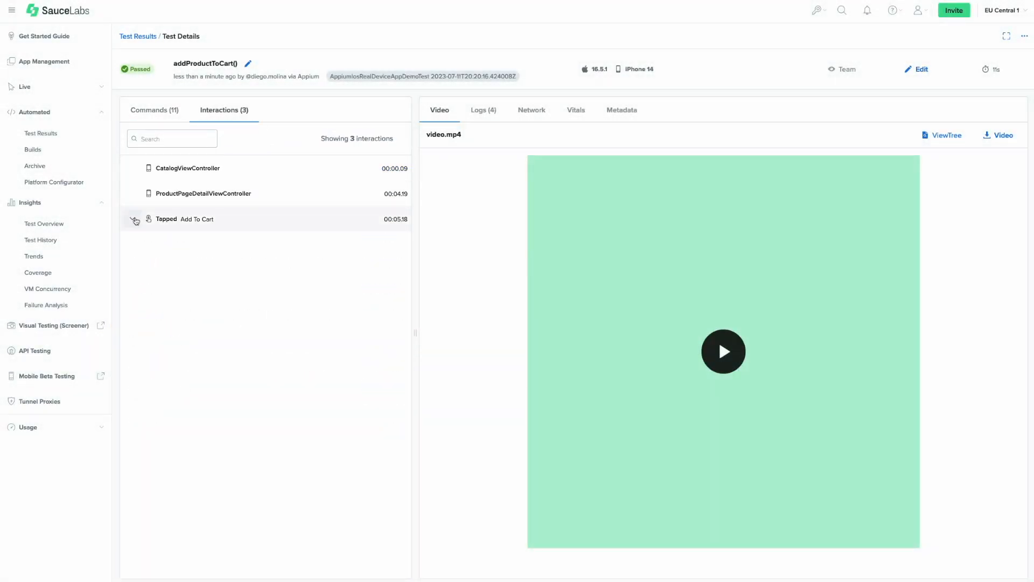
{"action": "left_click", "coordinate": [184, 218]}
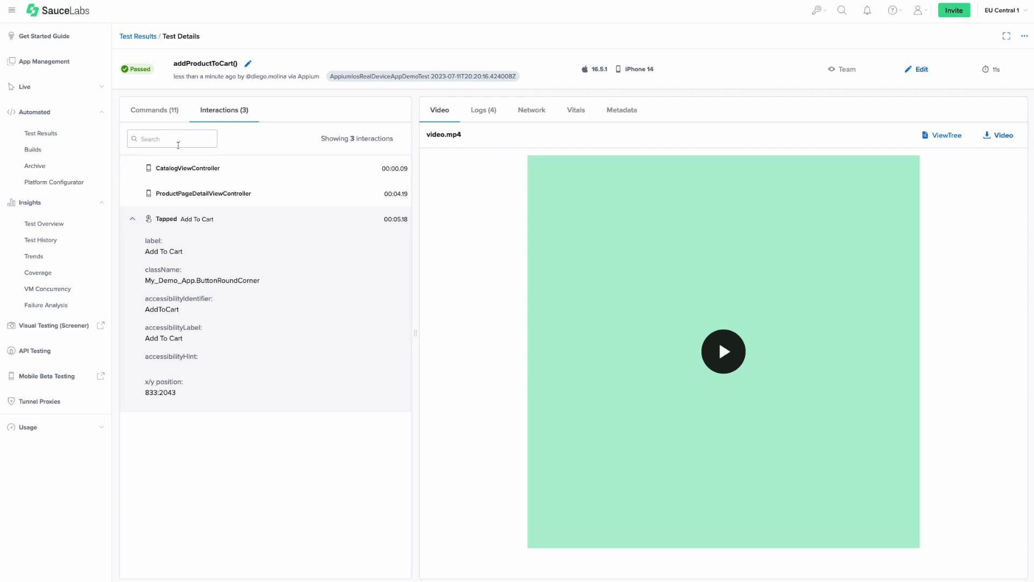
{"action": "left_click", "coordinate": [155, 110]}
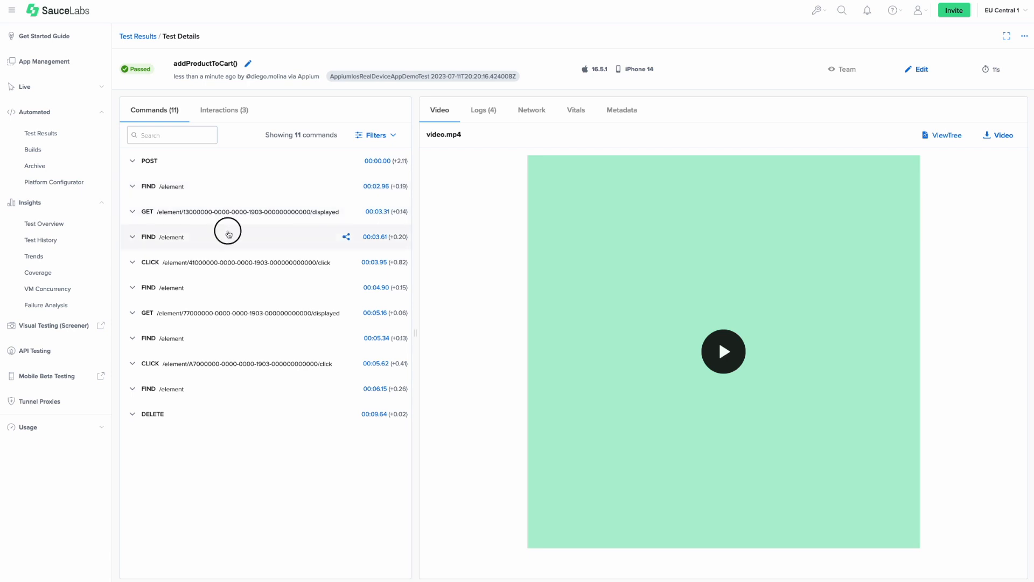
{"action": "left_click", "coordinate": [723, 351]}
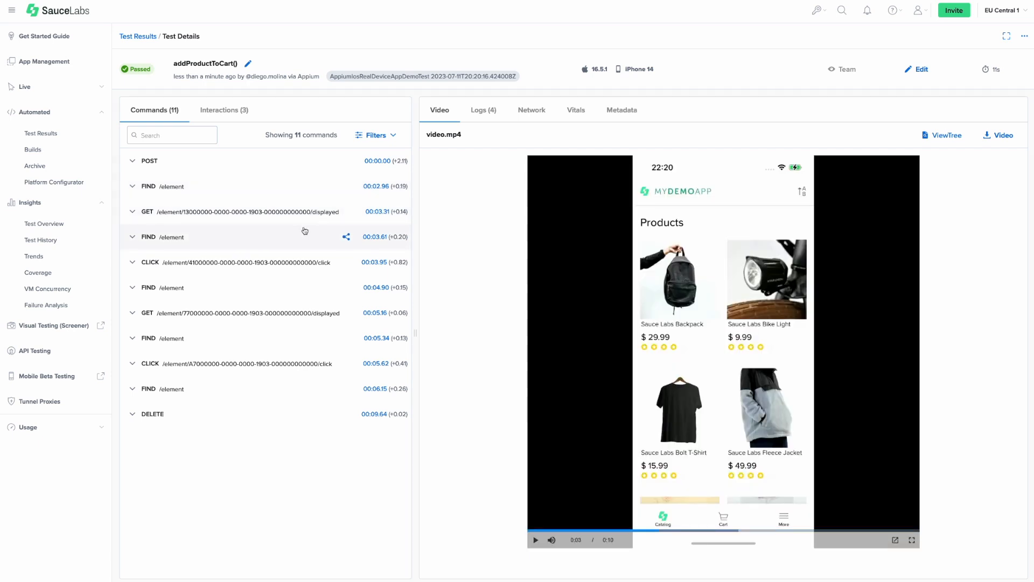
{"action": "mouse_move", "coordinate": [889, 137]}
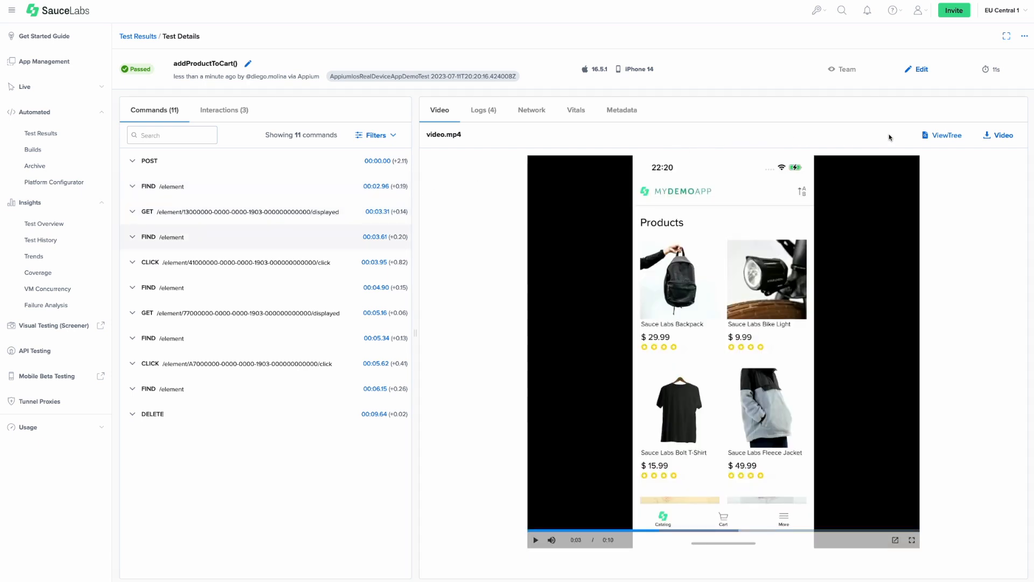
Inspect the ViewTree attributes of the fleece jacket image and Sauce Labs Bolt T-Shirt label.
{"action": "left_click", "coordinate": [942, 135]}
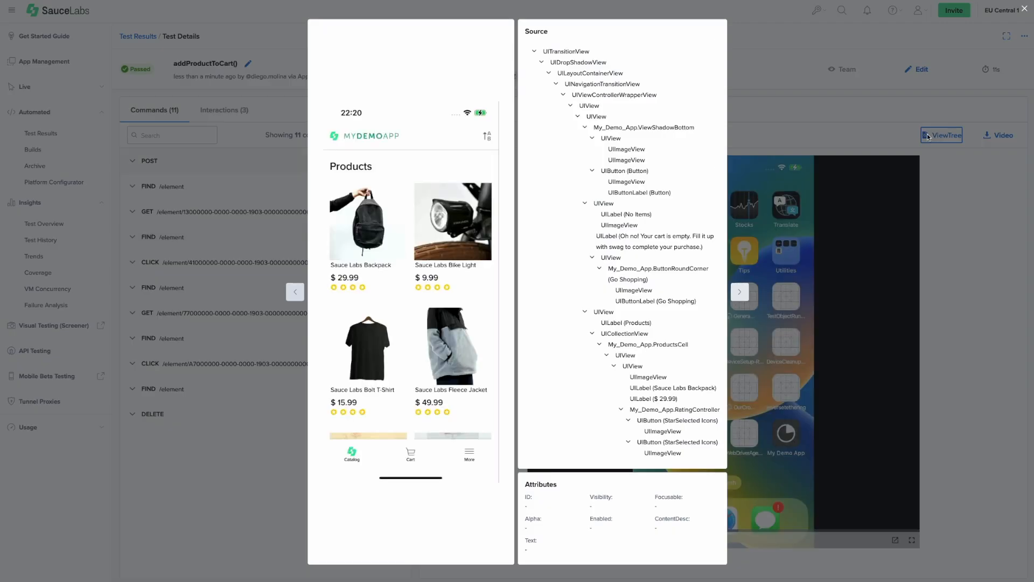
{"action": "left_click", "coordinate": [604, 203]}
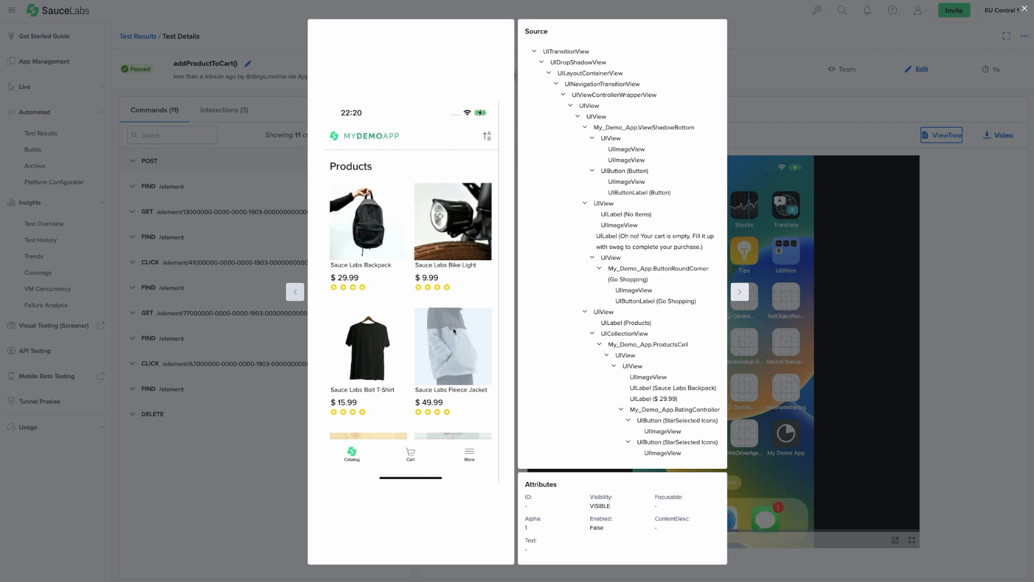
{"action": "left_click", "coordinate": [362, 388]}
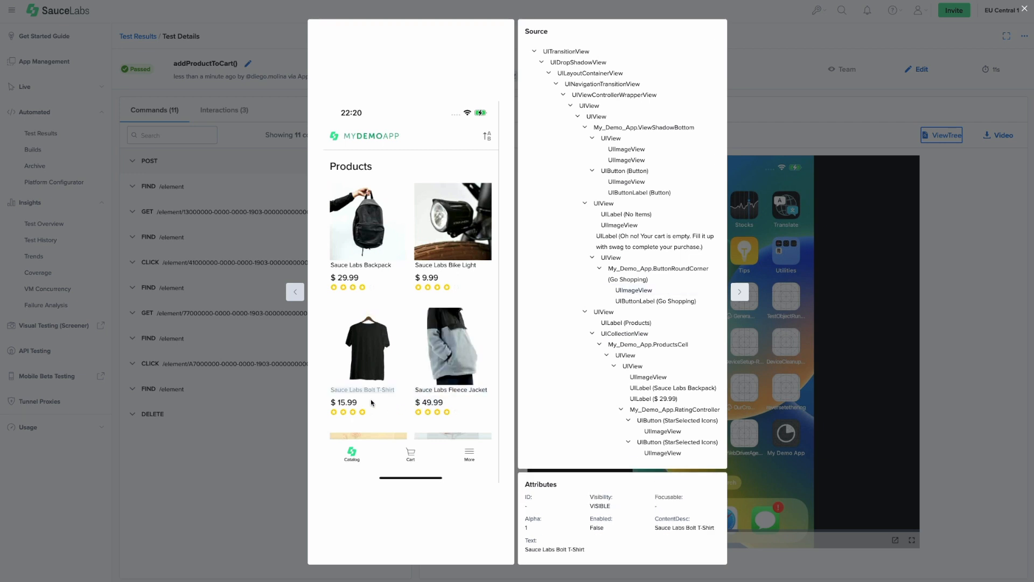
{"action": "left_click", "coordinate": [367, 346]}
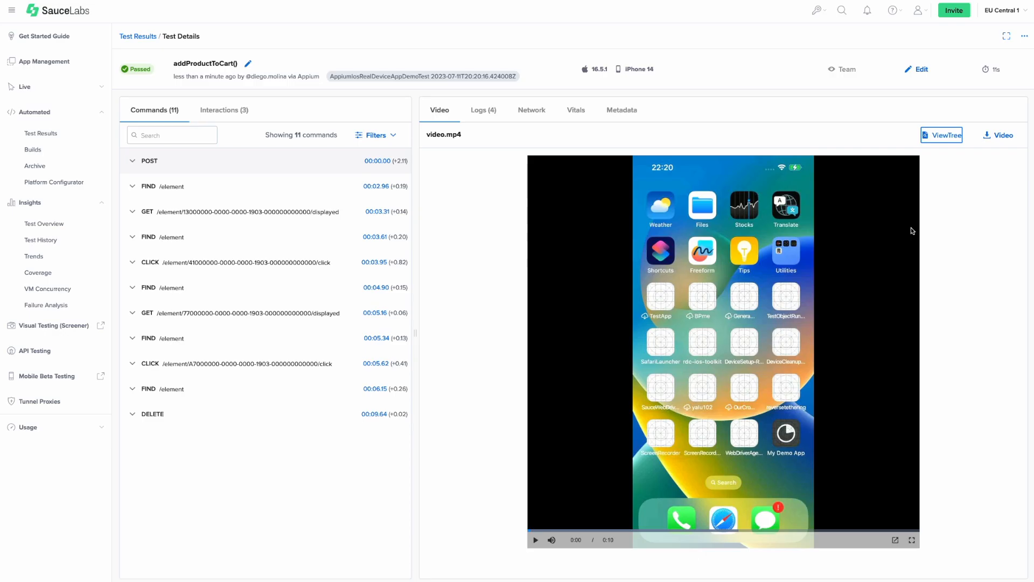
{"action": "mouse_move", "coordinate": [511, 176]}
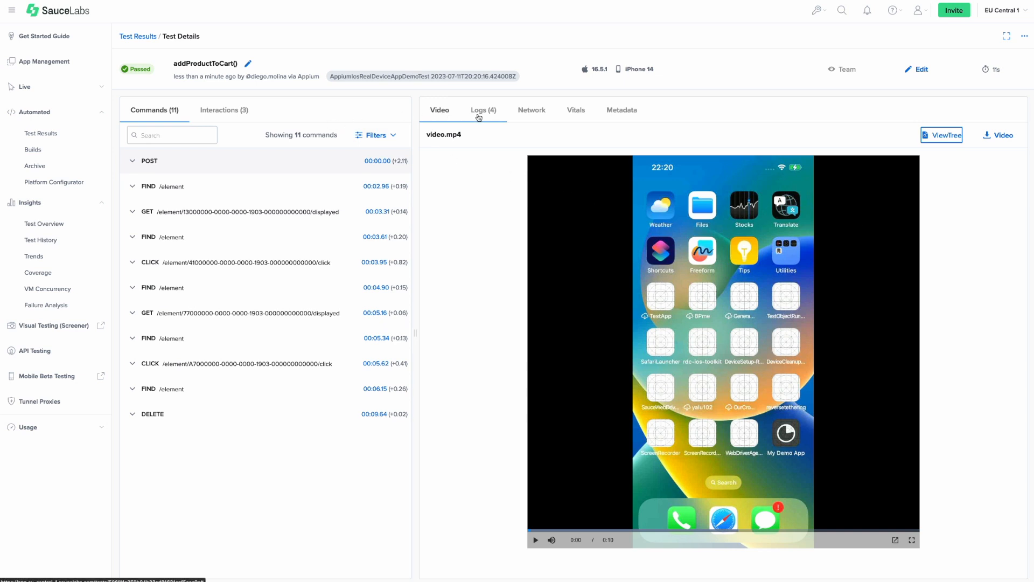
View the run's appium.log, then show its CPU and memory Vitals charts.
{"action": "left_click", "coordinate": [479, 110]}
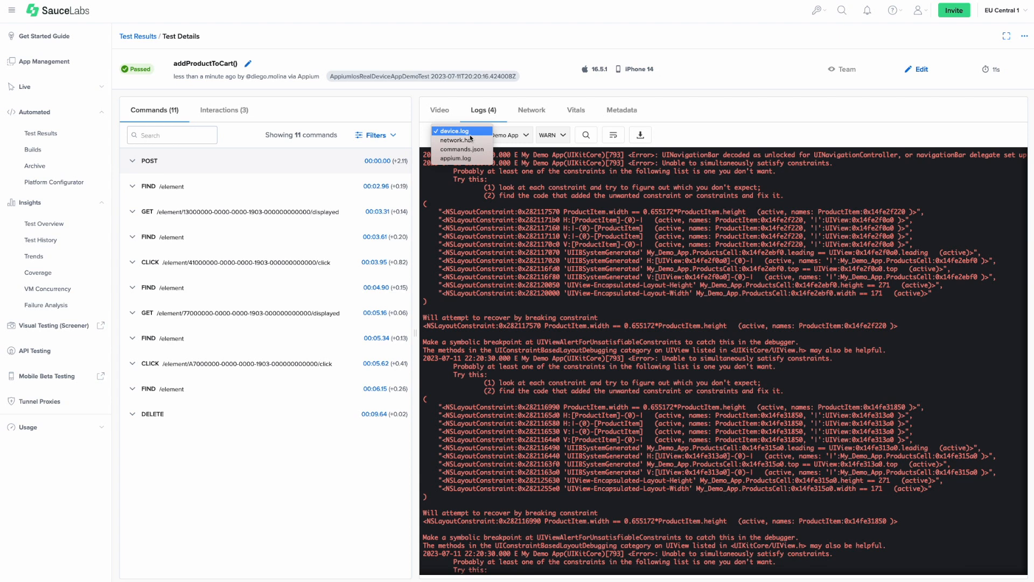
{"action": "mouse_move", "coordinate": [458, 157]}
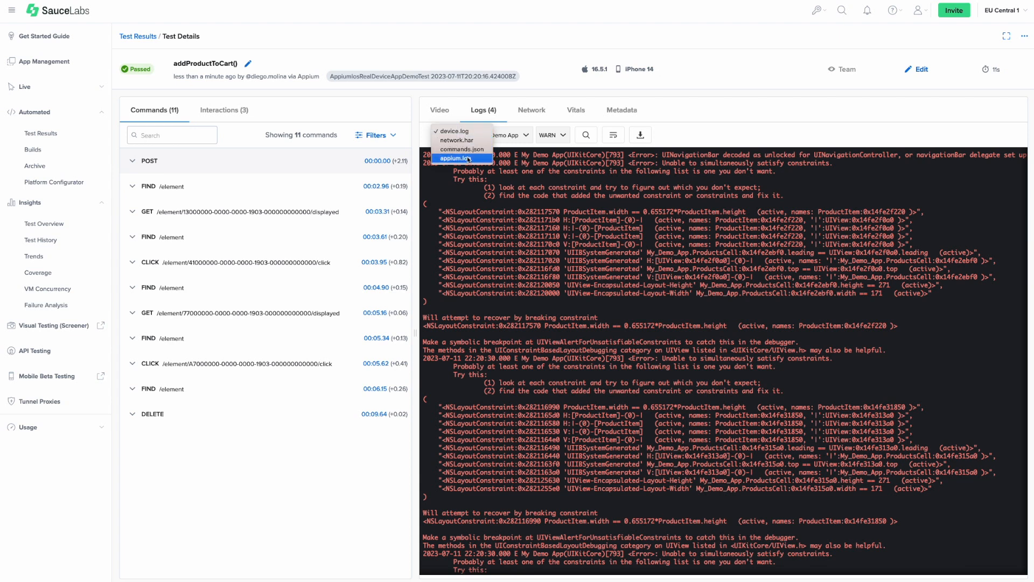
{"action": "left_click", "coordinate": [461, 158]}
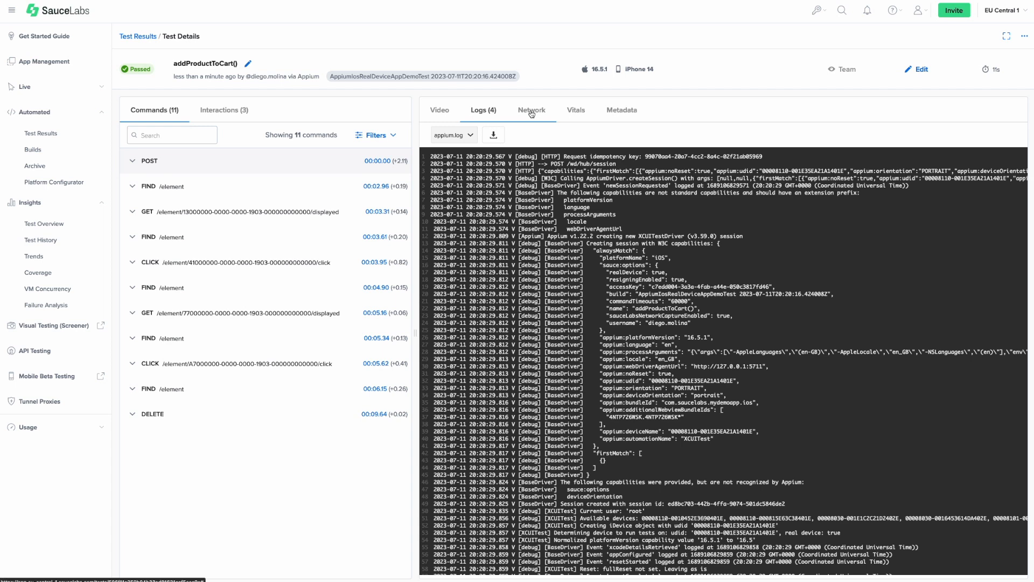
{"action": "mouse_move", "coordinate": [576, 111]}
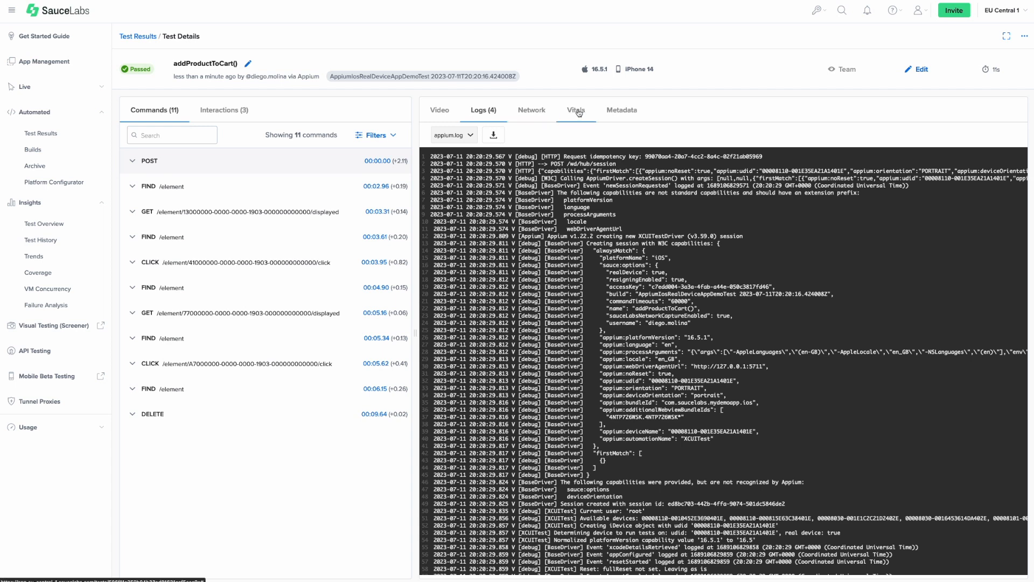
{"action": "left_click", "coordinate": [575, 109]}
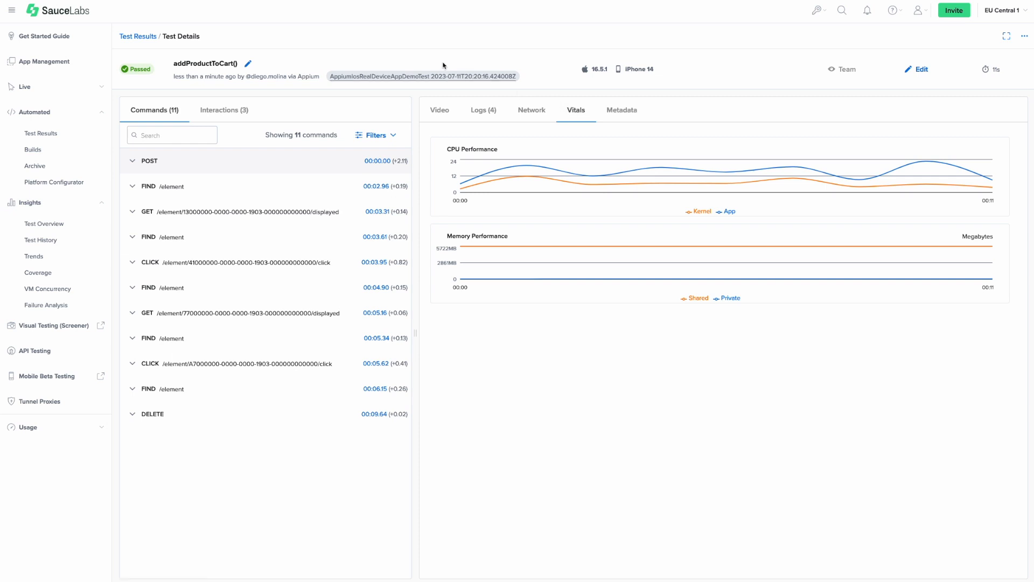
{"action": "mouse_move", "coordinate": [138, 36]}
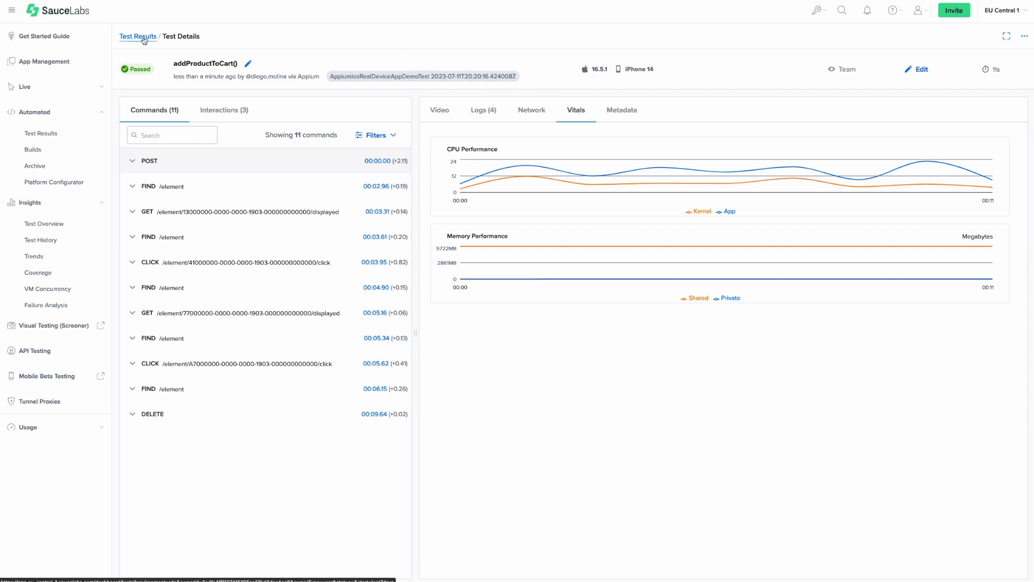
Return to Test Results and play back the Pixel 7 Pro loginToSwagLabsWebTestValid() video.
{"action": "left_click", "coordinate": [138, 36]}
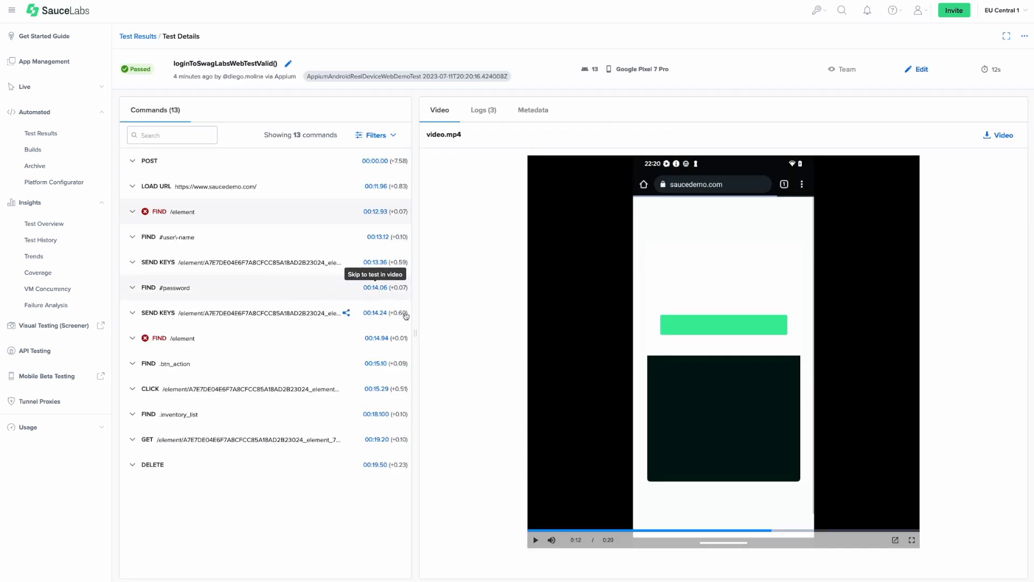
{"action": "mouse_move", "coordinate": [537, 546]}
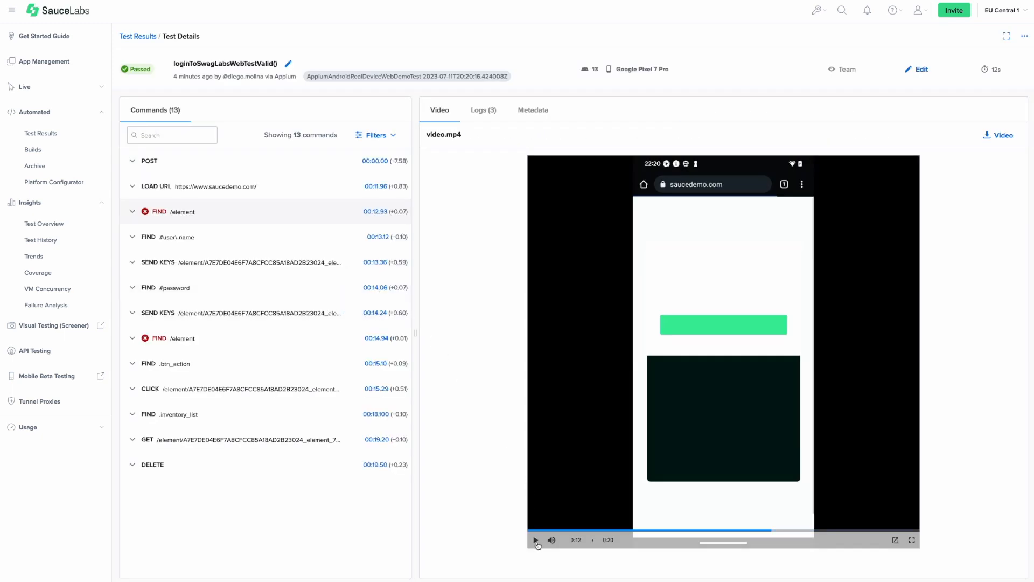
{"action": "left_click", "coordinate": [536, 540]}
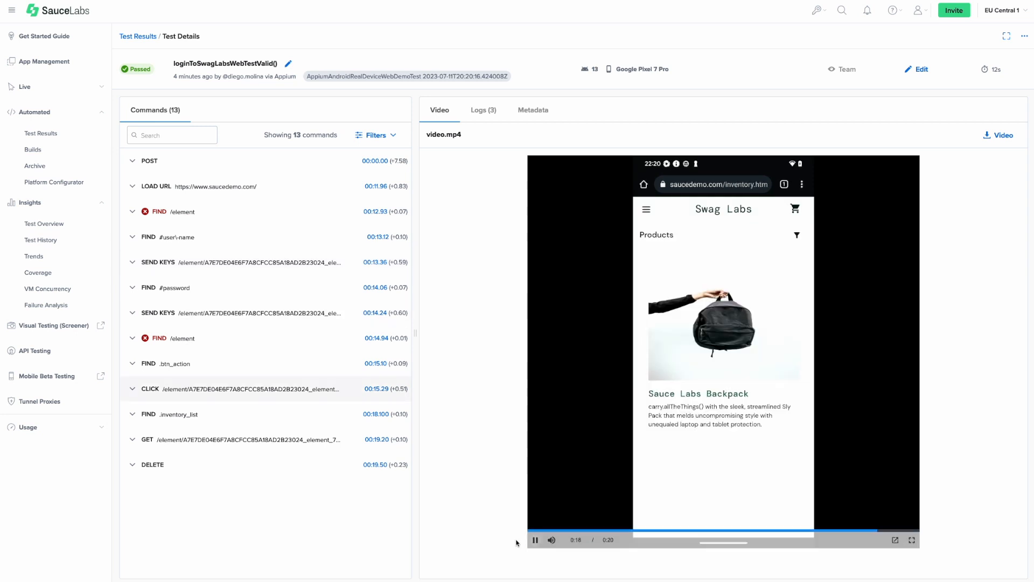
{"action": "left_click", "coordinate": [535, 540]}
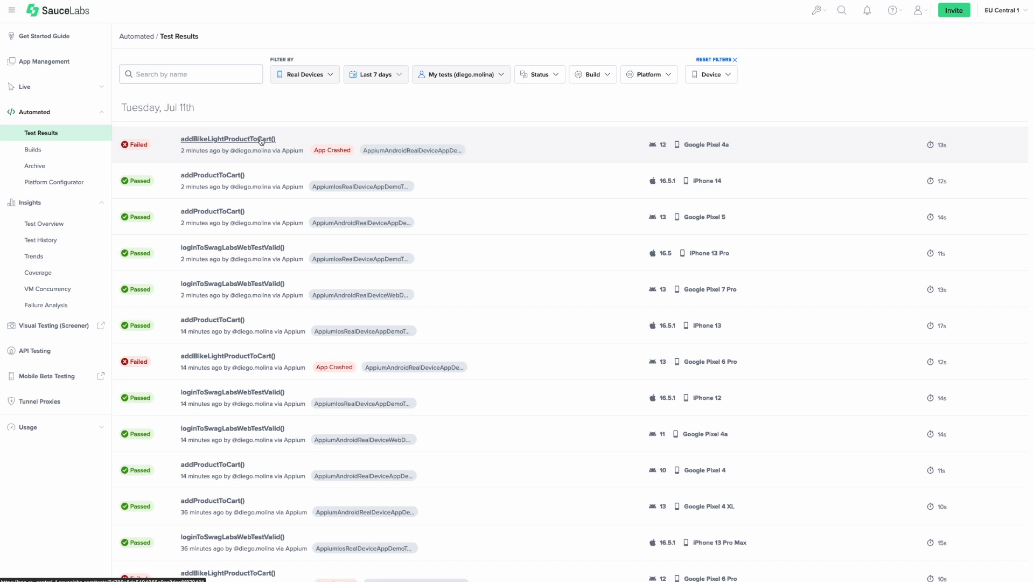
Review the failed addBikeLightProductToCart() run's network requests, including the 403 POST collect call, then its video.
{"action": "left_click", "coordinate": [226, 139]}
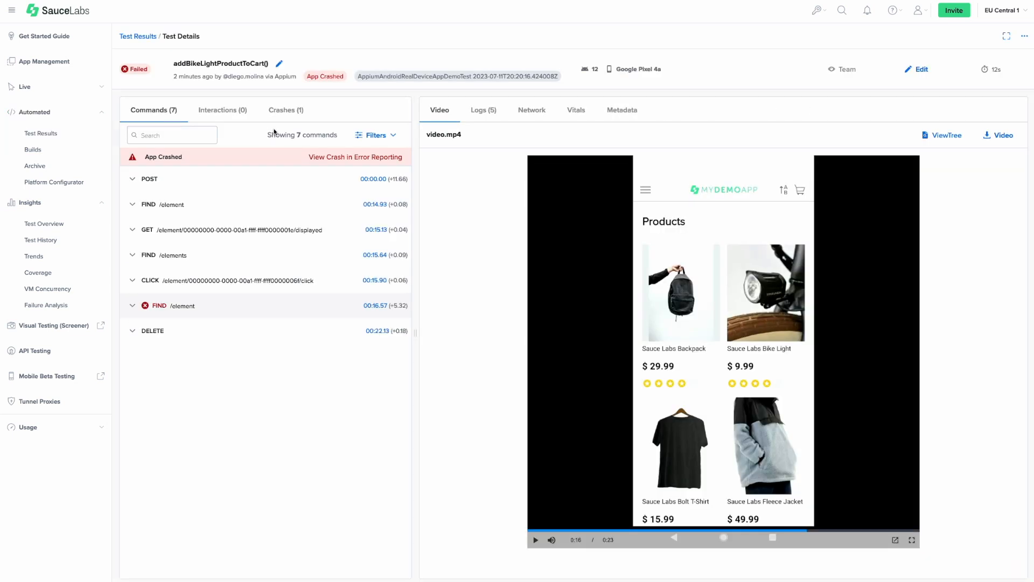
{"action": "mouse_move", "coordinate": [484, 110]}
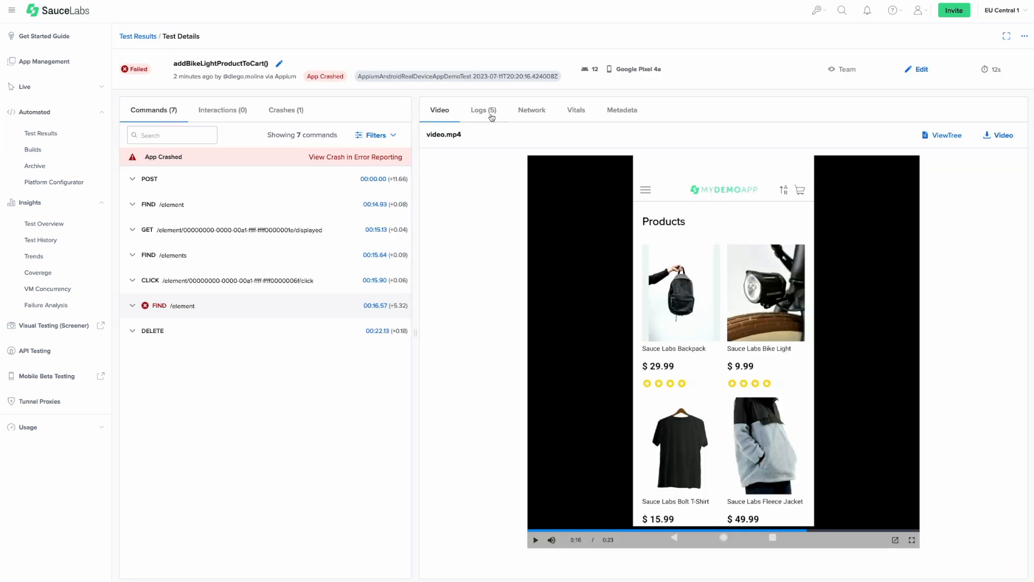
{"action": "mouse_move", "coordinate": [531, 110]}
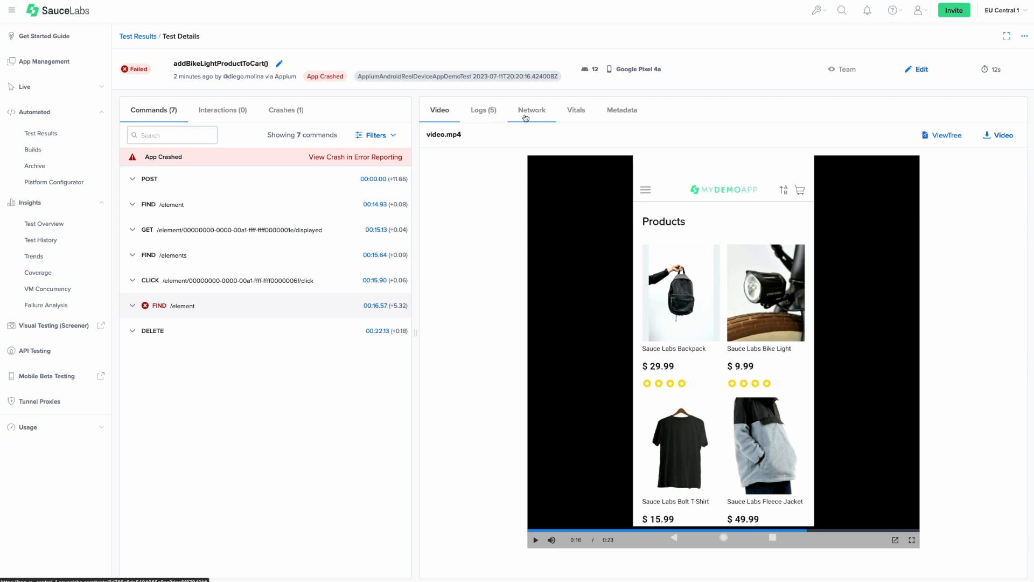
{"action": "left_click", "coordinate": [532, 110]}
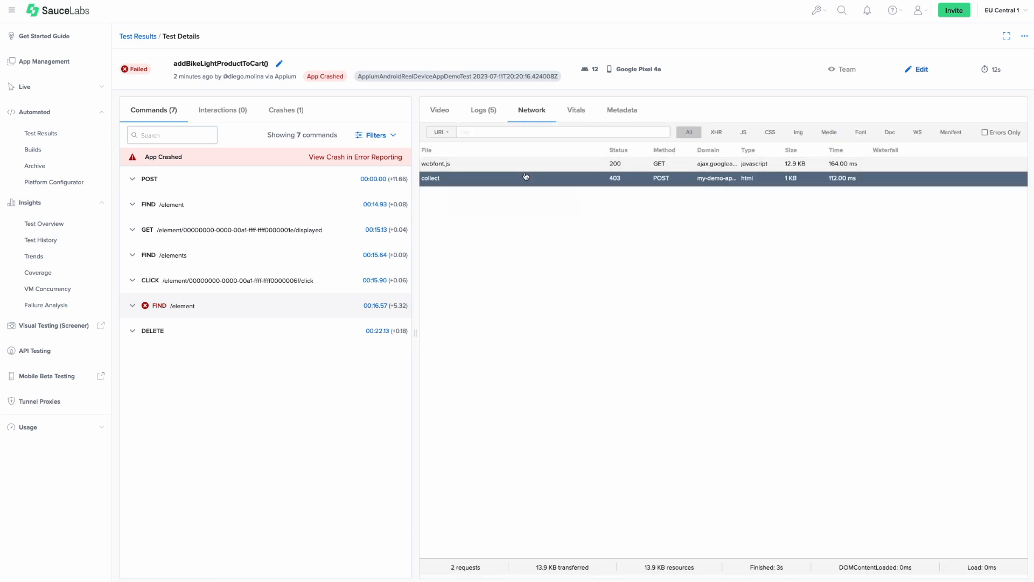
{"action": "mouse_move", "coordinate": [523, 164]}
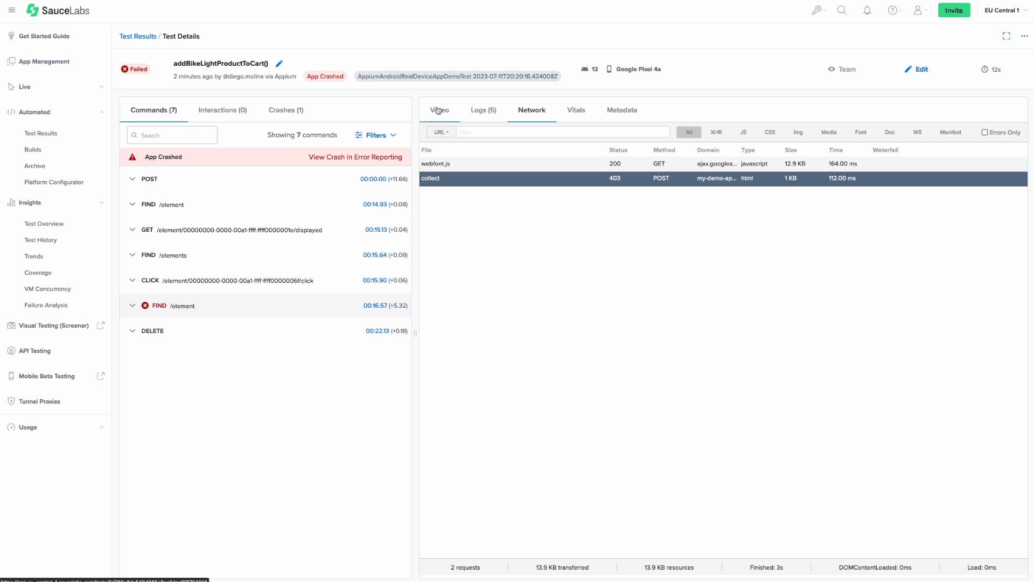
{"action": "left_click", "coordinate": [440, 110]}
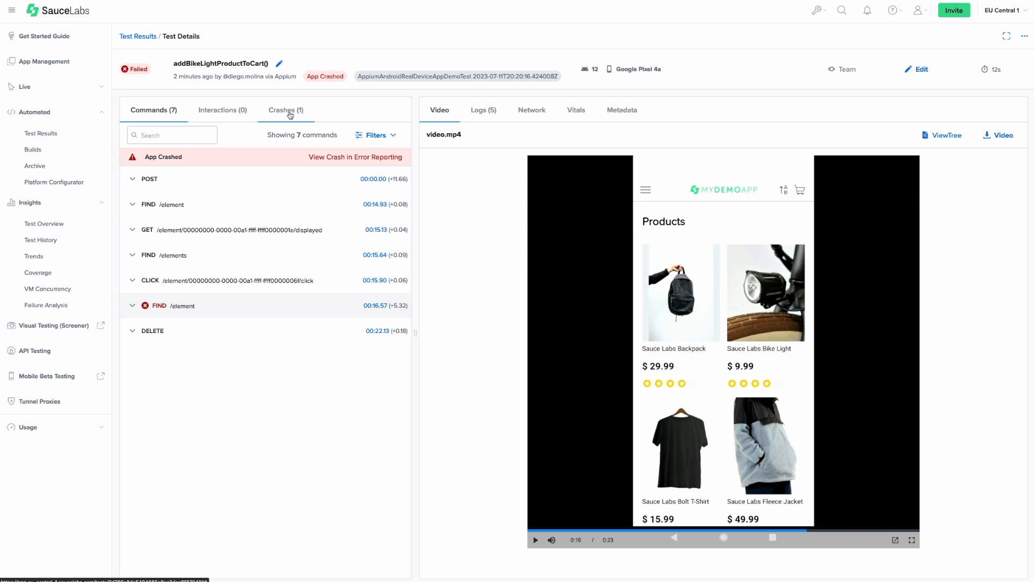
Expand the run's Crashes (1) entry to read the NullPointerException stack trace.
{"action": "left_click", "coordinate": [285, 110]}
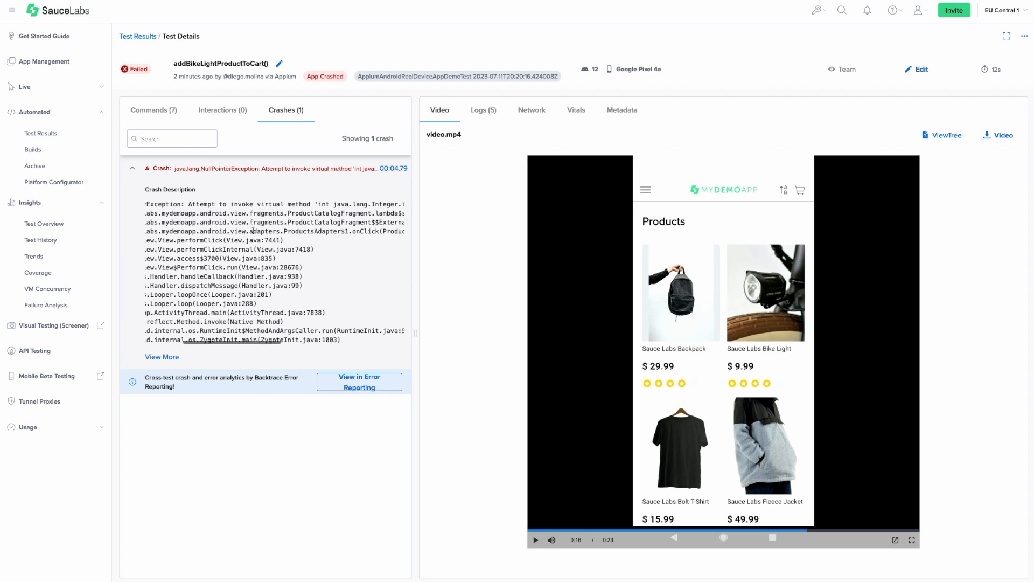
{"action": "left_click", "coordinate": [44, 223]}
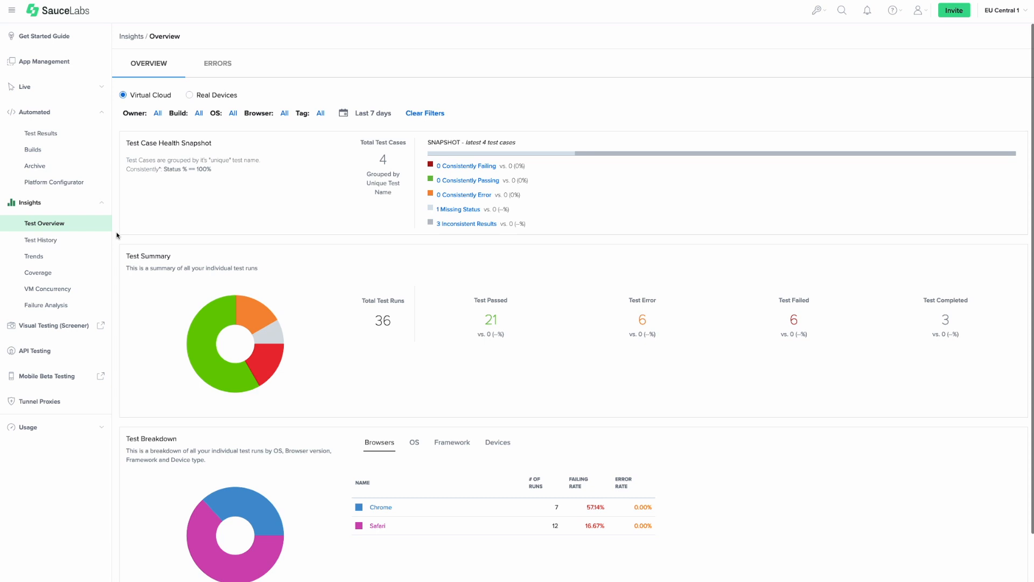
Scroll the Insights test overview to the summary of 36 runs: 21 passed, 6 errors, 6 failed.
{"action": "scroll", "scroll_direction": "down", "scroll_amount": 3}
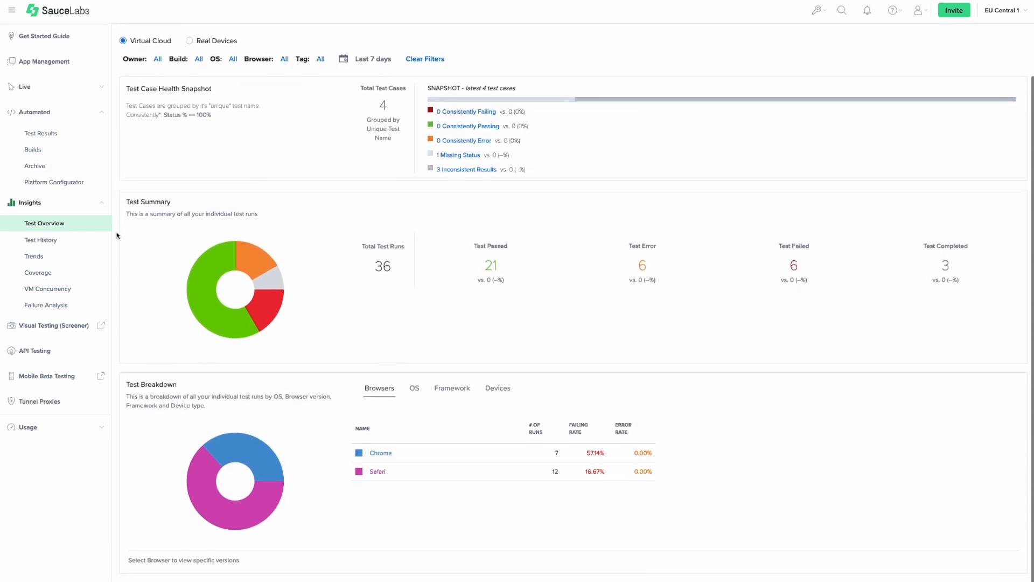
{"action": "mouse_move", "coordinate": [88, 239]}
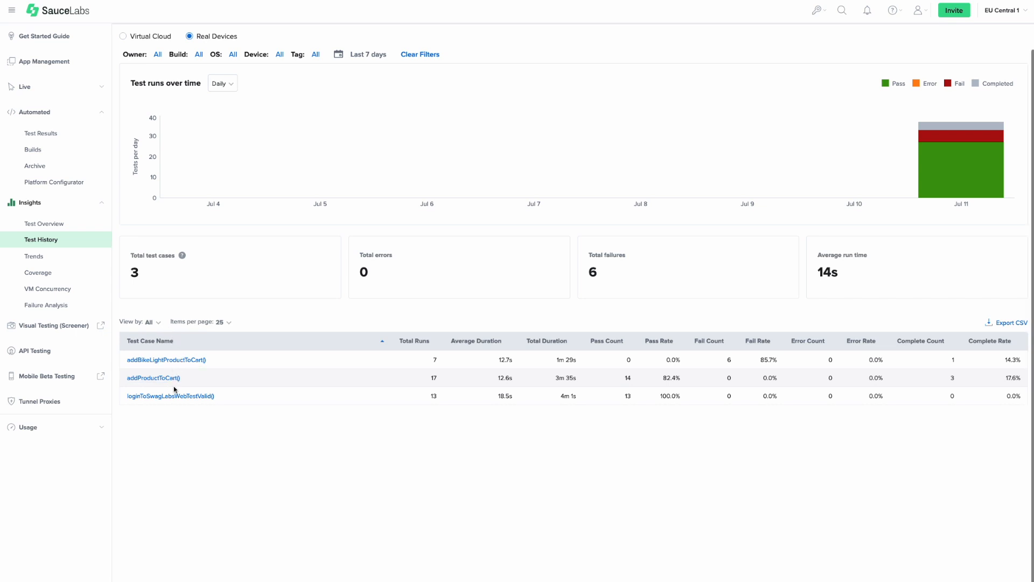
{"action": "mouse_move", "coordinate": [170, 396]}
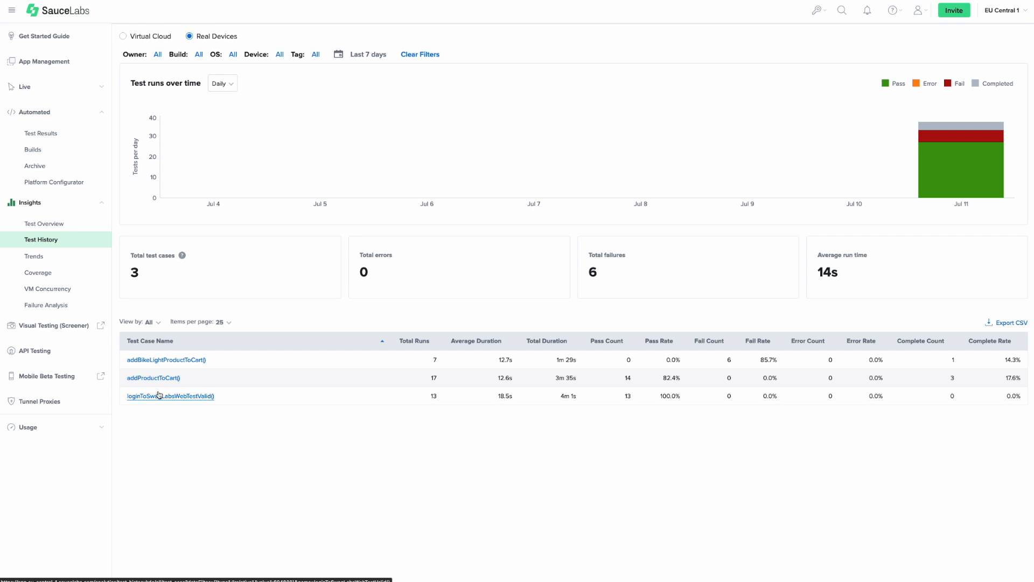
{"action": "mouse_move", "coordinate": [127, 329]}
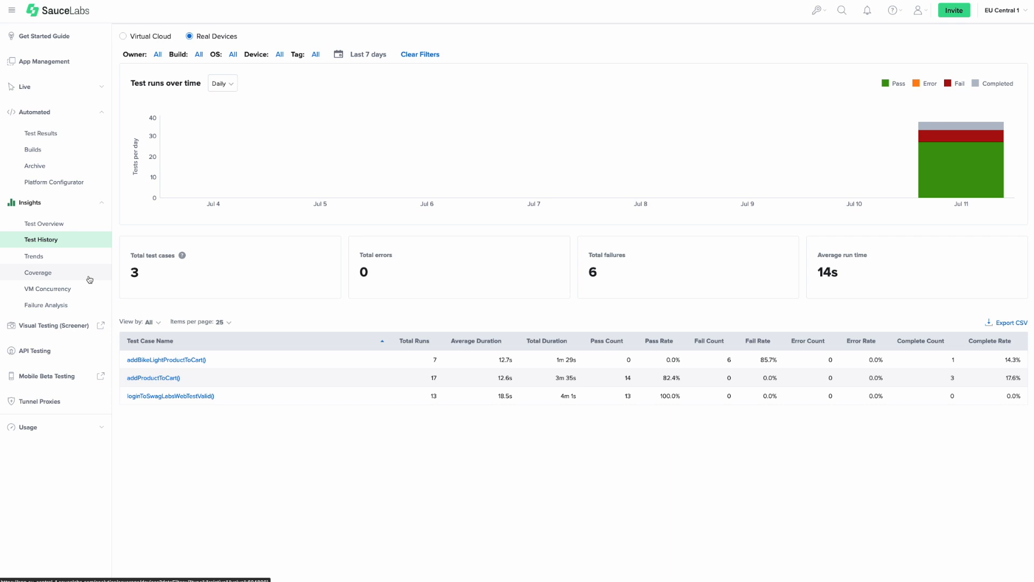
Show the real-device coverage report ranking iPhone 13 and Google Pixel 6 Pro at six sessions each.
{"action": "left_click", "coordinate": [37, 271]}
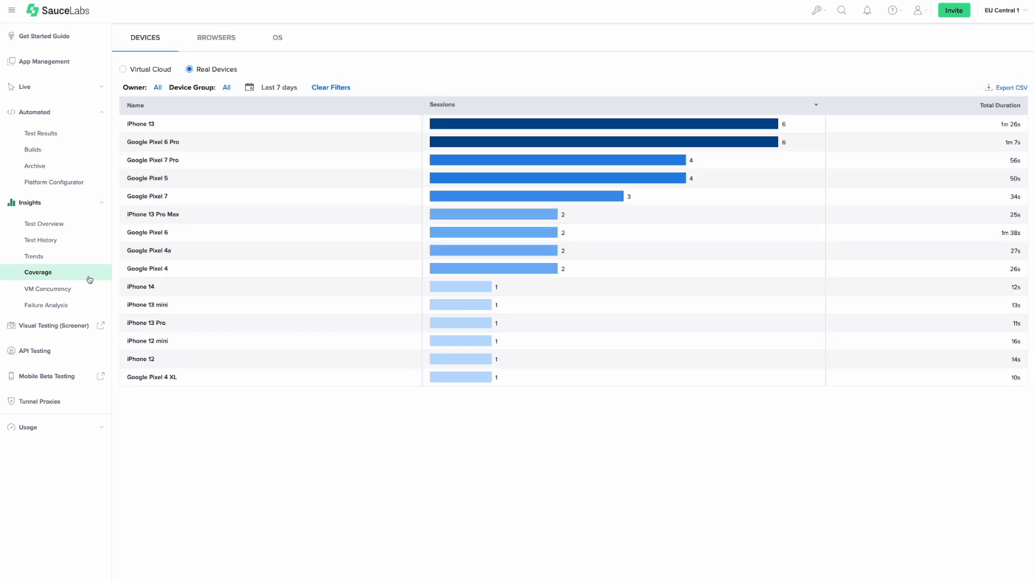
{"action": "mouse_move", "coordinate": [136, 197]}
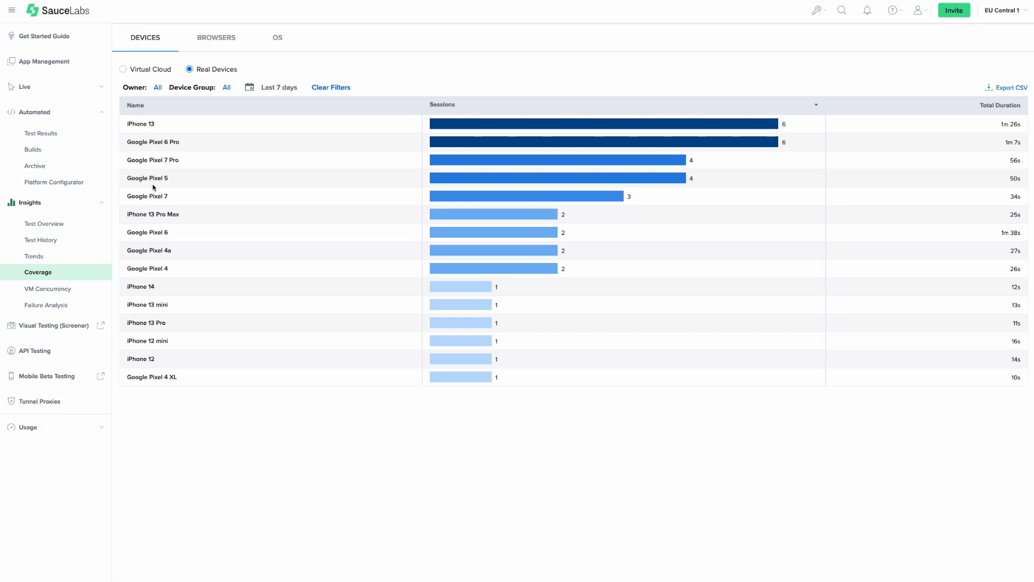
{"action": "mouse_move", "coordinate": [148, 136]}
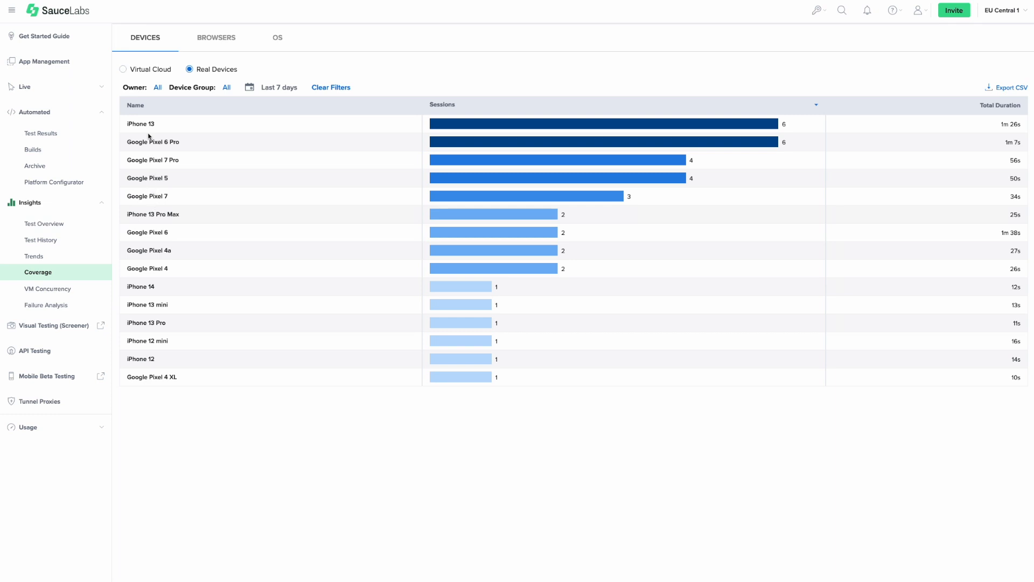